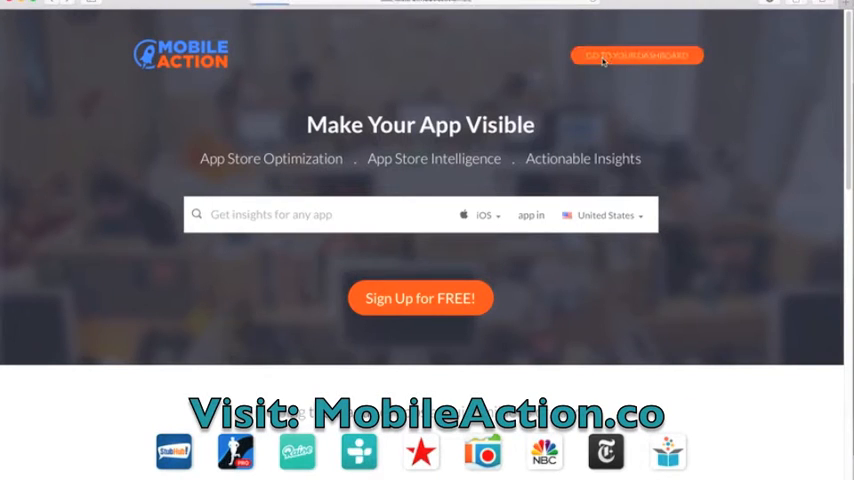
- Log in and review the Runtastic dashboard's charts and keyword table, returning to the top
{"action": "left_click", "coordinate": [636, 56]}
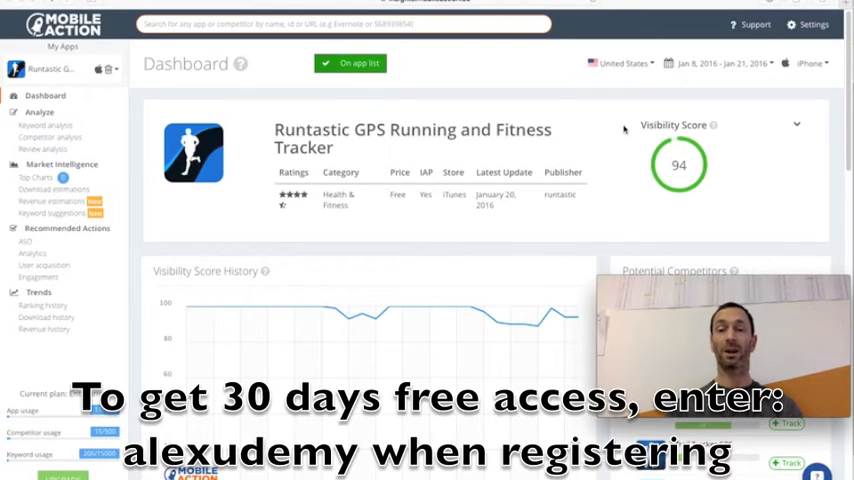
{"action": "mouse_move", "coordinate": [490, 308]}
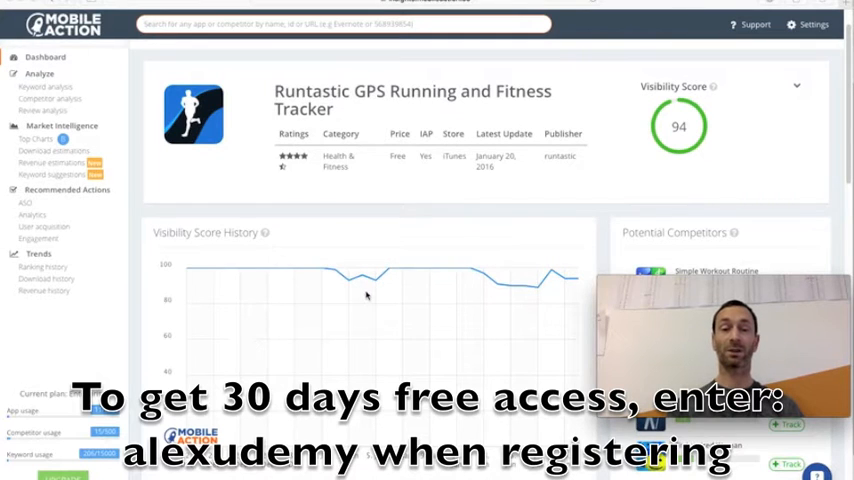
{"action": "scroll", "scroll_direction": "down", "scroll_amount": 3}
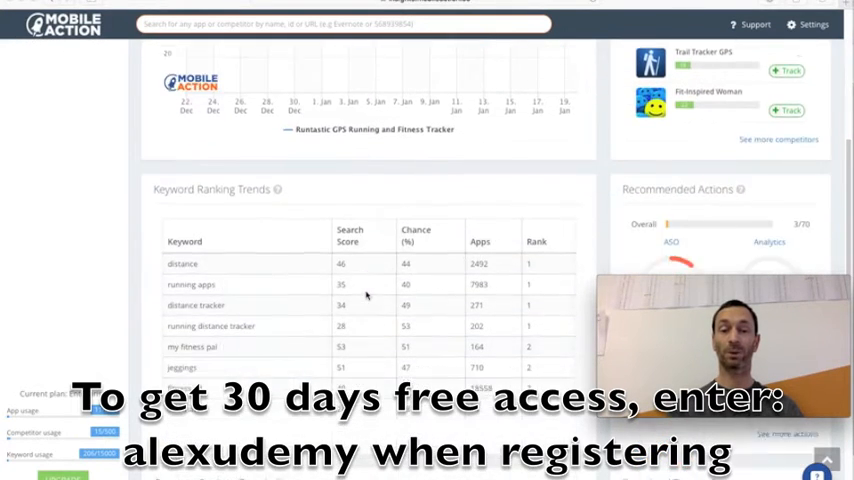
{"action": "scroll", "scroll_direction": "down", "scroll_amount": 3}
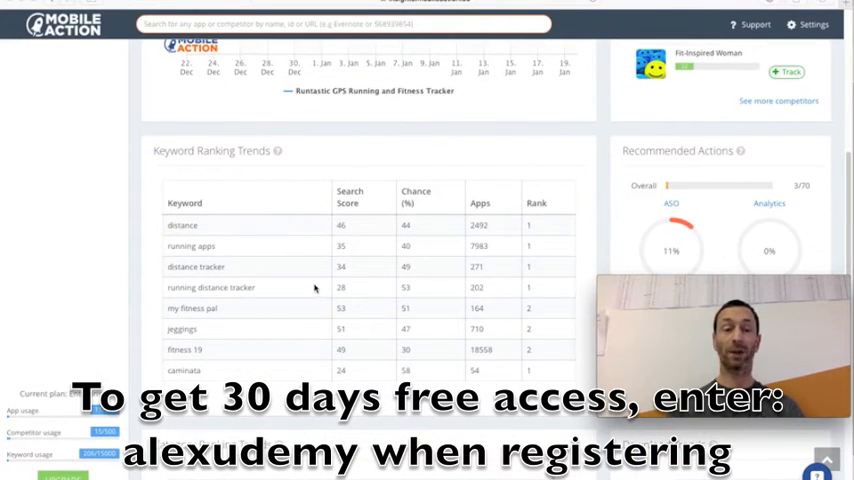
{"action": "scroll", "scroll_direction": "down", "scroll_amount": 3}
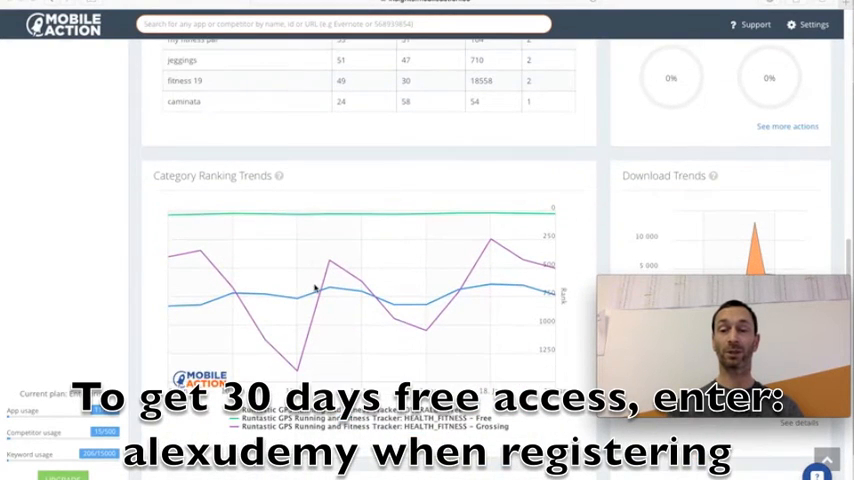
{"action": "scroll", "scroll_direction": "down", "scroll_amount": 3}
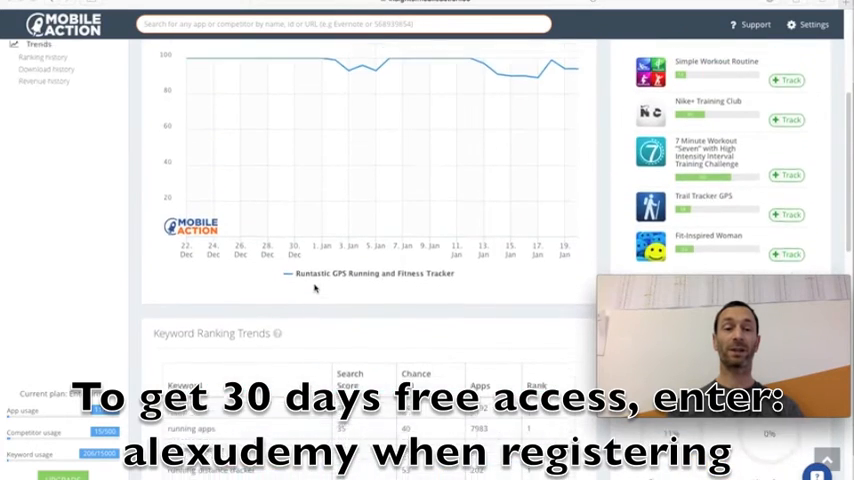
{"action": "left_click", "coordinate": [44, 96]}
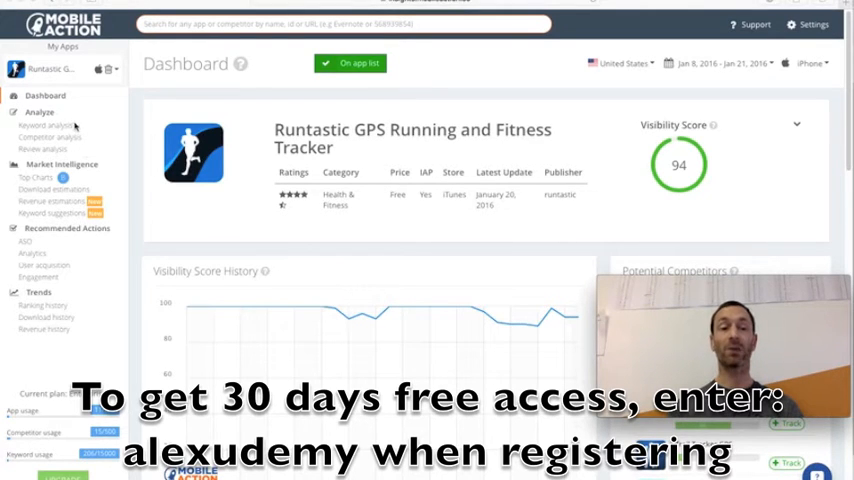
{"action": "mouse_move", "coordinate": [112, 216]}
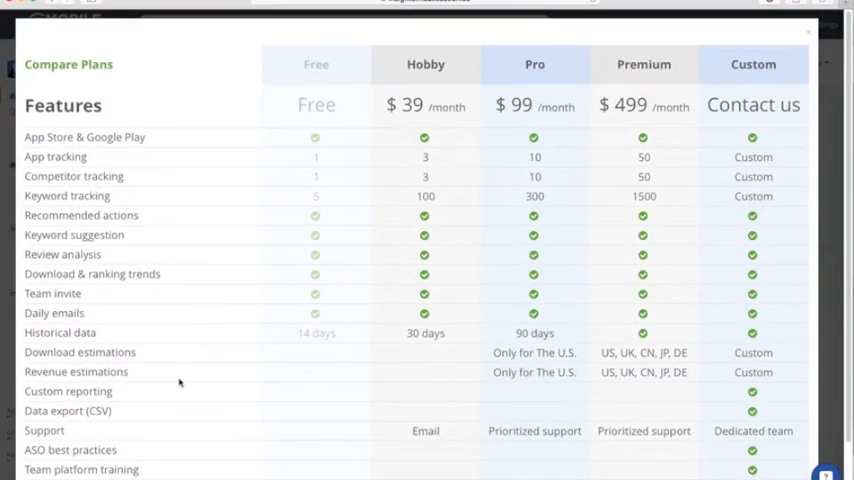
- Scroll down the Compare Plans table
{"action": "scroll", "scroll_direction": "down", "scroll_amount": 3}
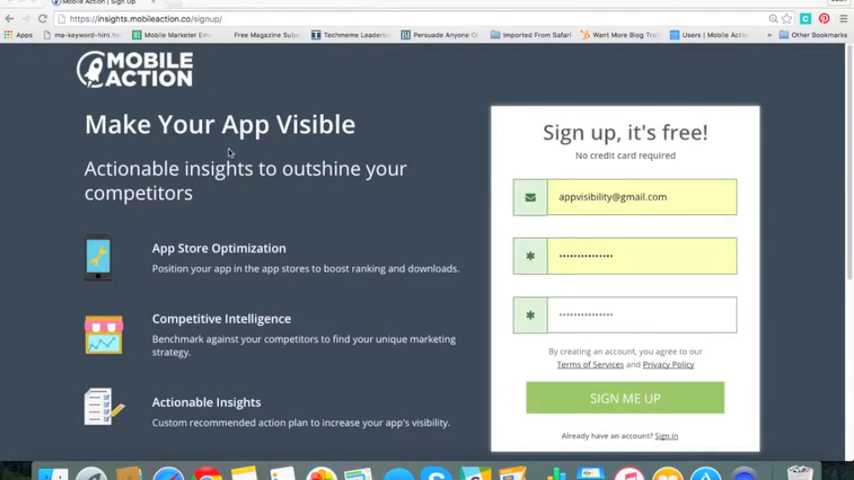
{"action": "mouse_move", "coordinate": [258, 184]}
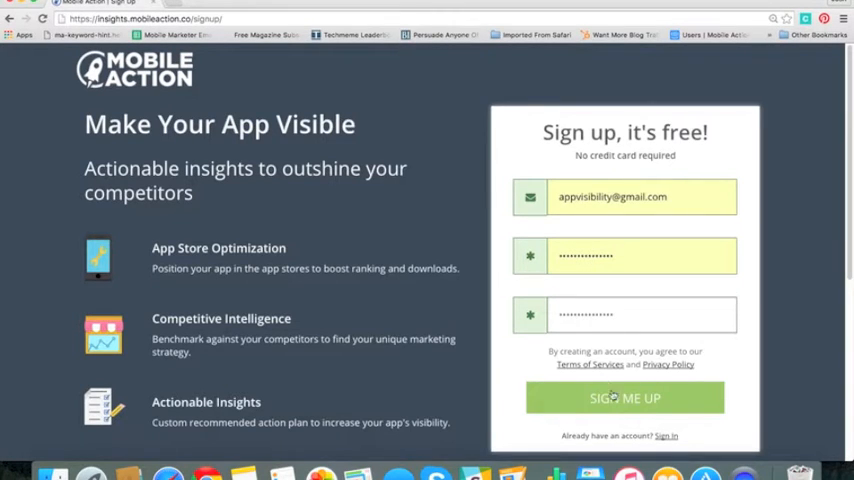
- Submit the sign-up form with SIGN ME UP to create the account
{"action": "left_click", "coordinate": [624, 398]}
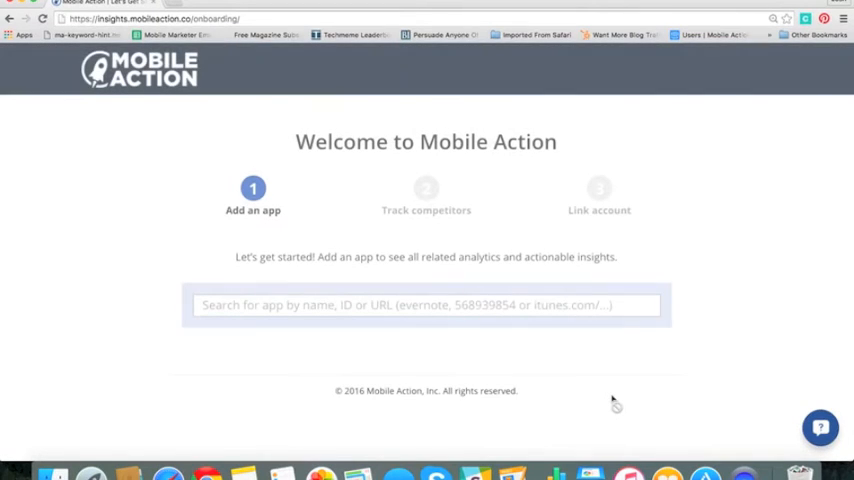
- Search for ESPN and add ESPN SportsCenter (iOS) as the first tracked app
{"action": "left_click", "coordinate": [424, 304]}
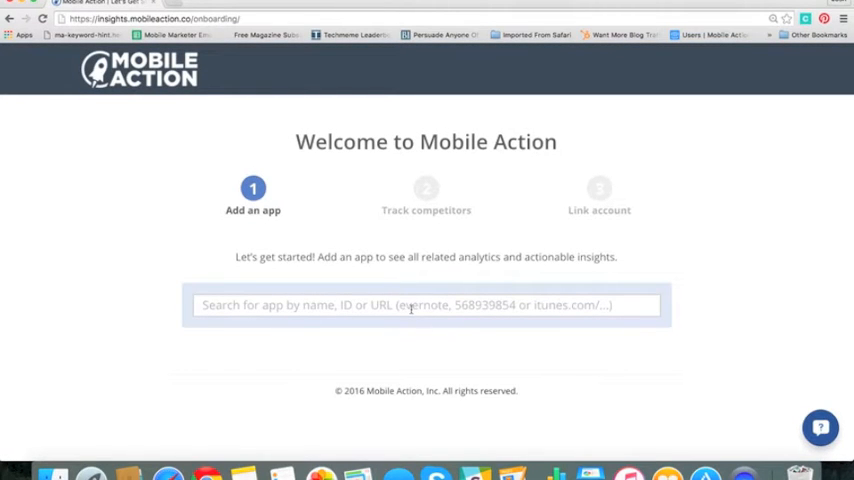
{"action": "left_click", "coordinate": [420, 304]}
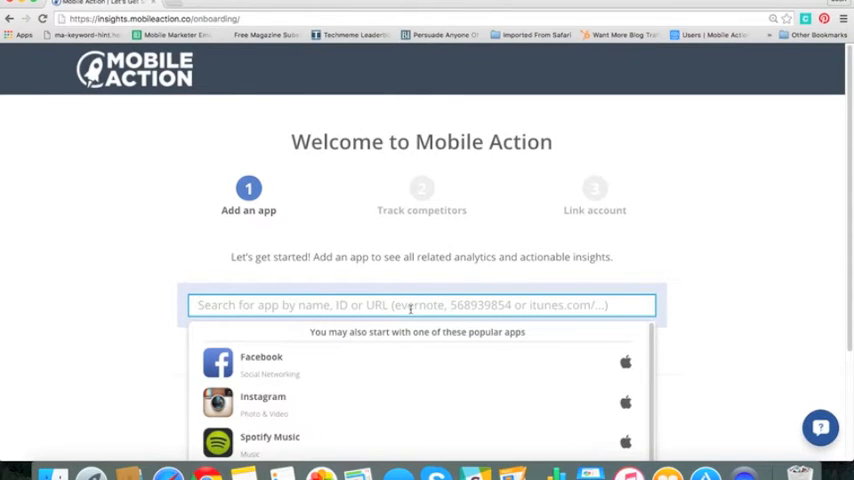
{"action": "type", "text": "E"}
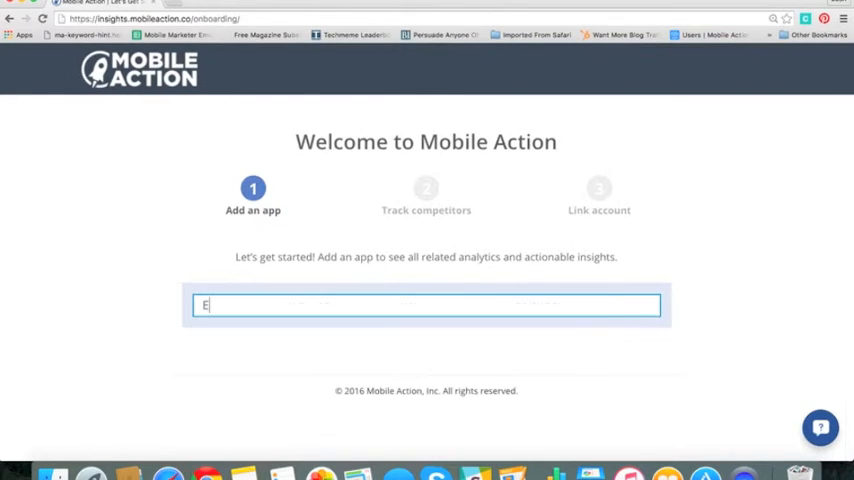
{"action": "type", "text": "ESPN"}
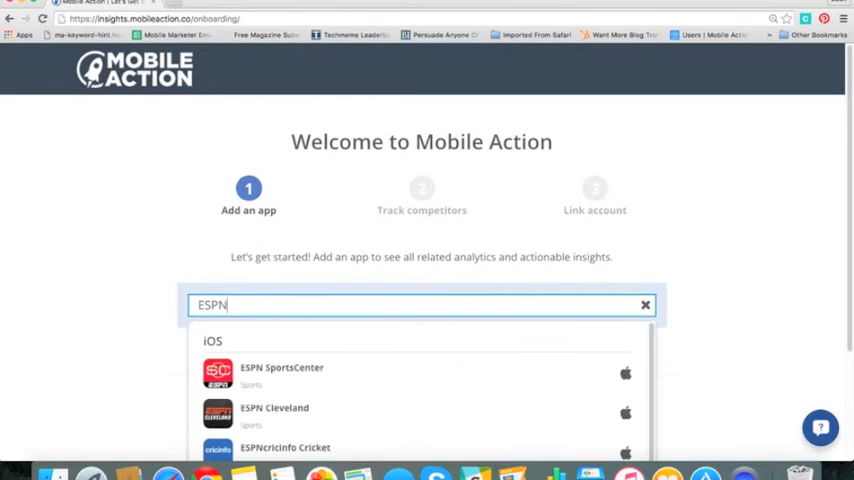
{"action": "mouse_move", "coordinate": [368, 316]}
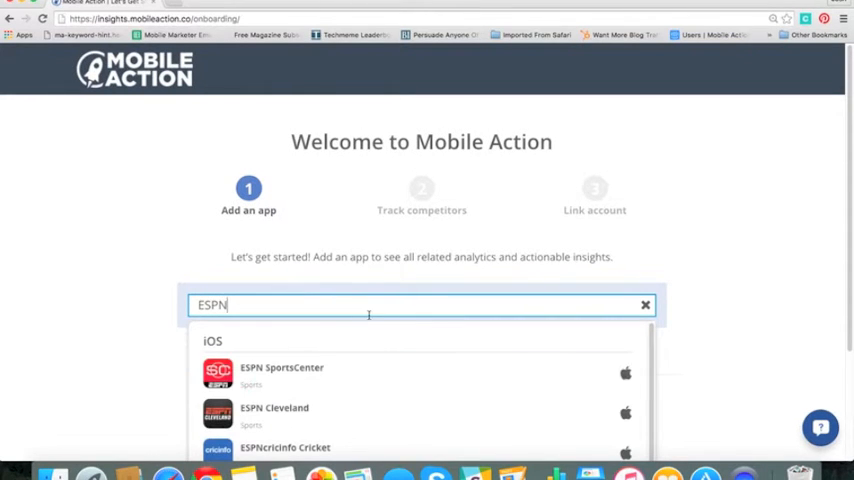
{"action": "scroll", "scroll_direction": "down", "scroll_amount": 3}
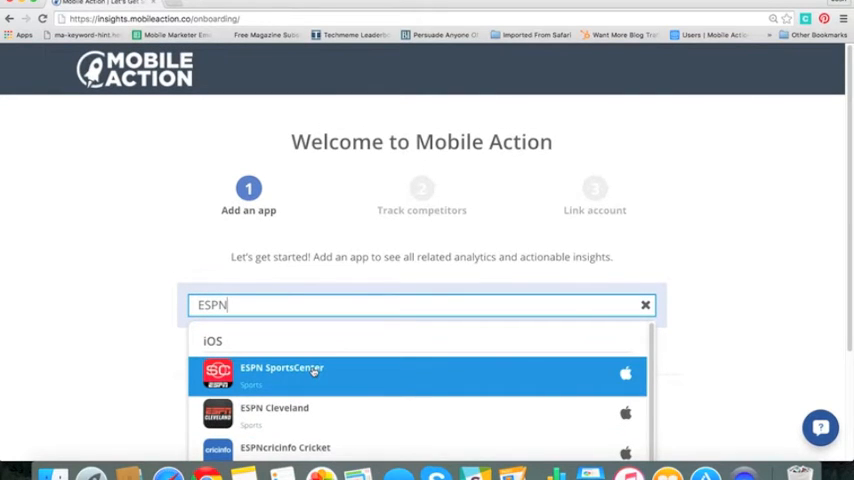
{"action": "left_click", "coordinate": [280, 372]}
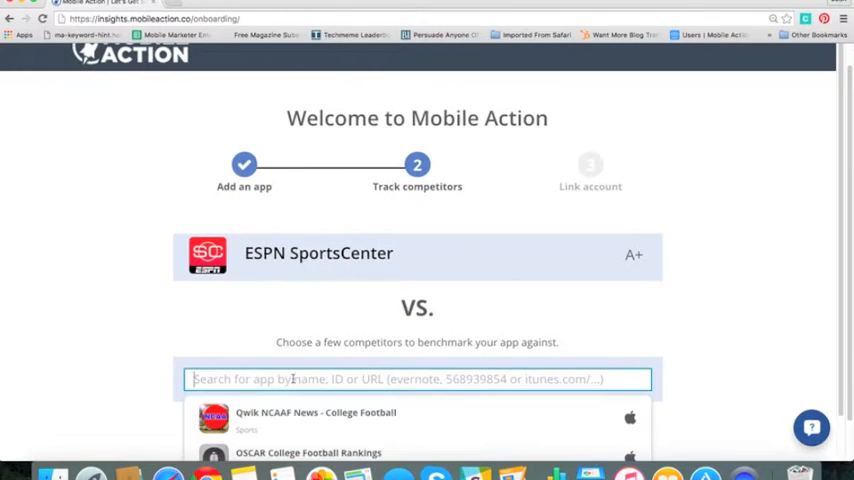
- Search for Yahoo Sports as a competitor in the VS. box
{"action": "type", "text": "Yahoo S"}
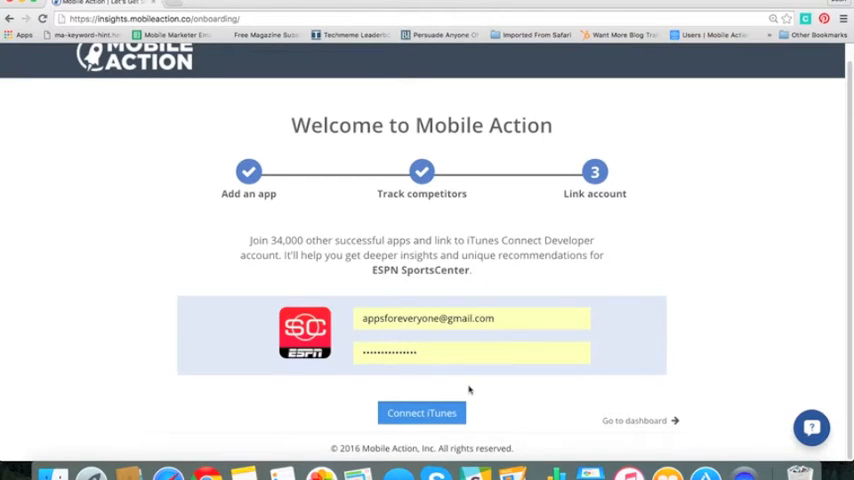
{"action": "mouse_move", "coordinate": [488, 390]}
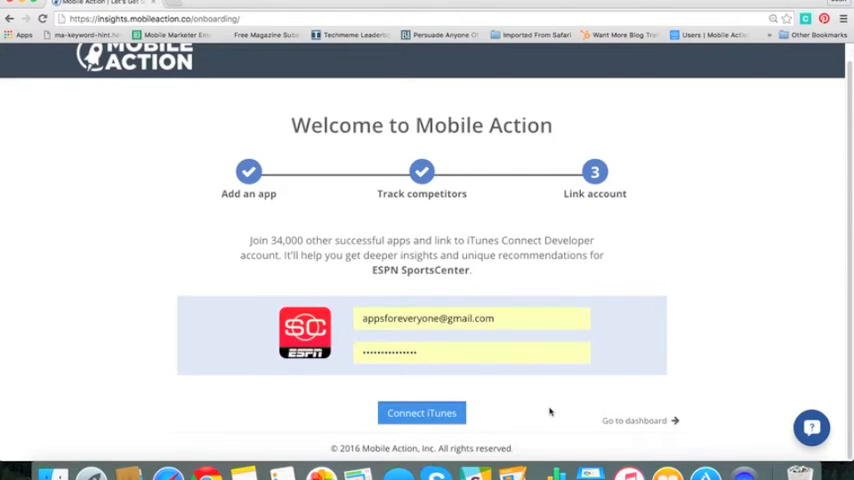
{"action": "mouse_move", "coordinate": [600, 406]}
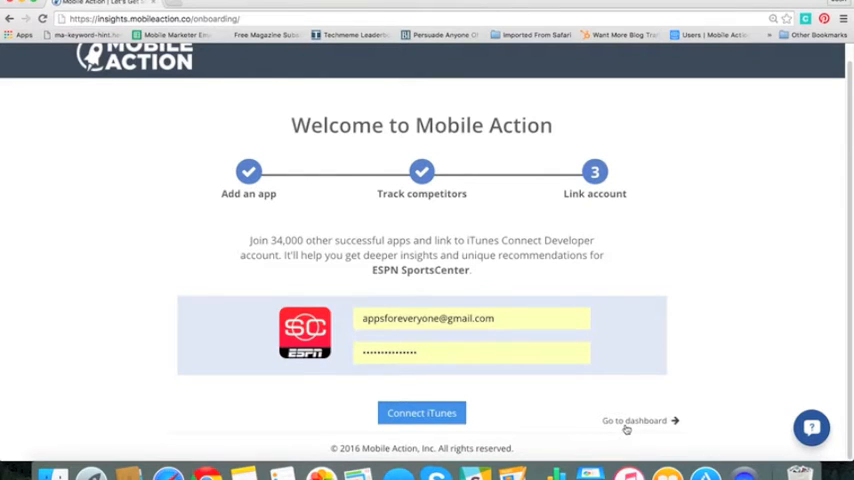
- Skip iTunes account linking and go to the ESPN SportsCenter dashboard
{"action": "left_click", "coordinate": [634, 420]}
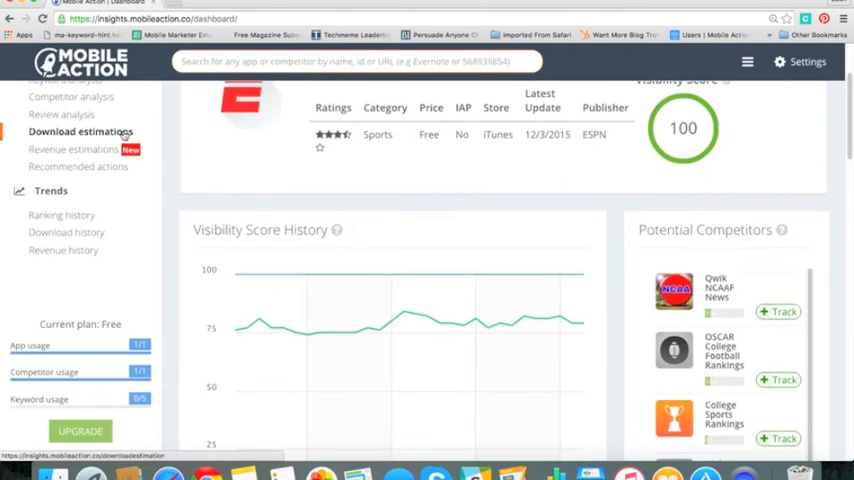
{"action": "mouse_move", "coordinate": [168, 200]}
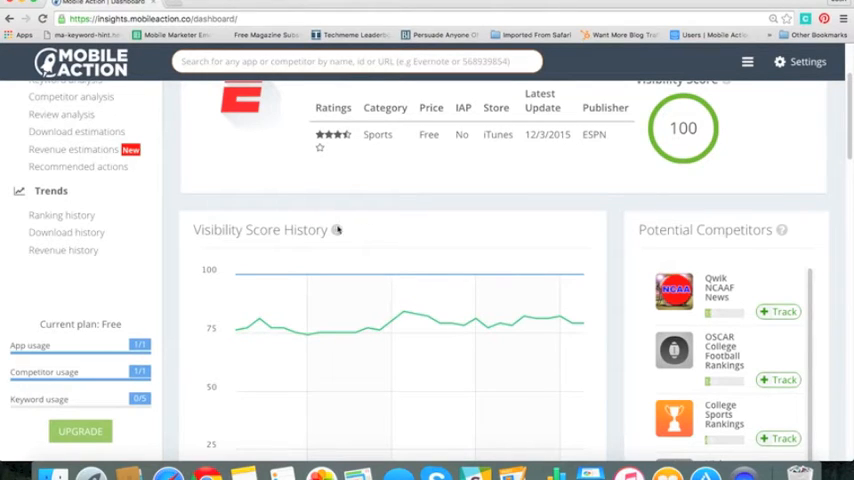
{"action": "mouse_move", "coordinate": [756, 338]}
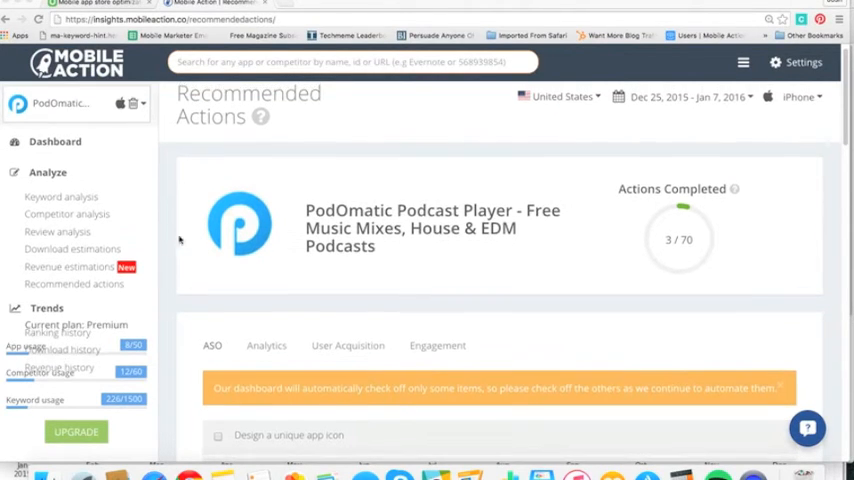
{"action": "mouse_move", "coordinate": [76, 284]}
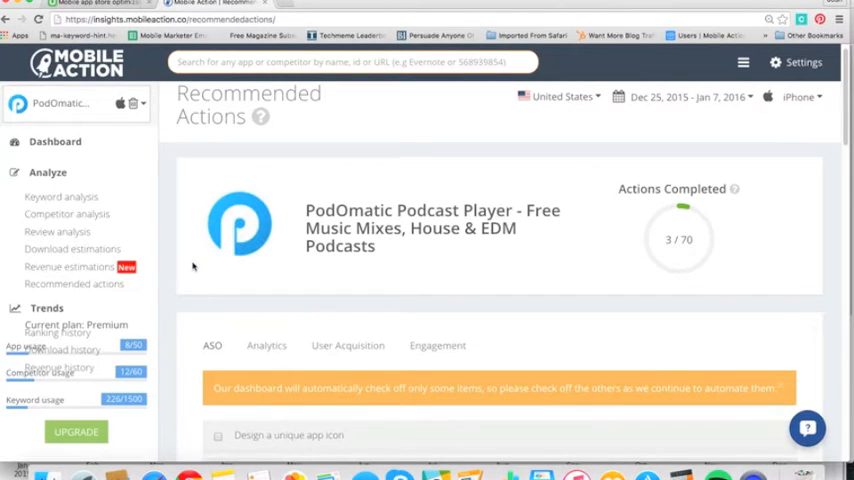
{"action": "mouse_move", "coordinate": [314, 288]}
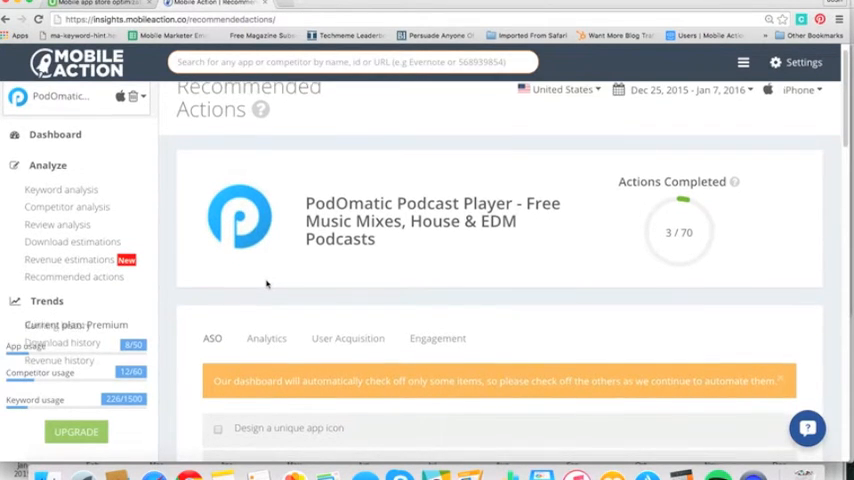
- Go to PodOmatic Podcast Player's Recommended Actions and its ASO checklist
{"action": "scroll", "scroll_direction": "down", "scroll_amount": 3}
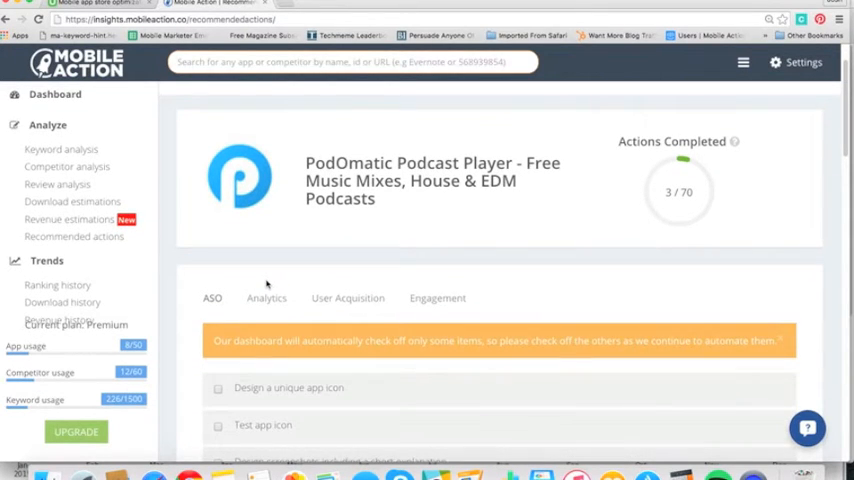
{"action": "left_click", "coordinate": [266, 288]}
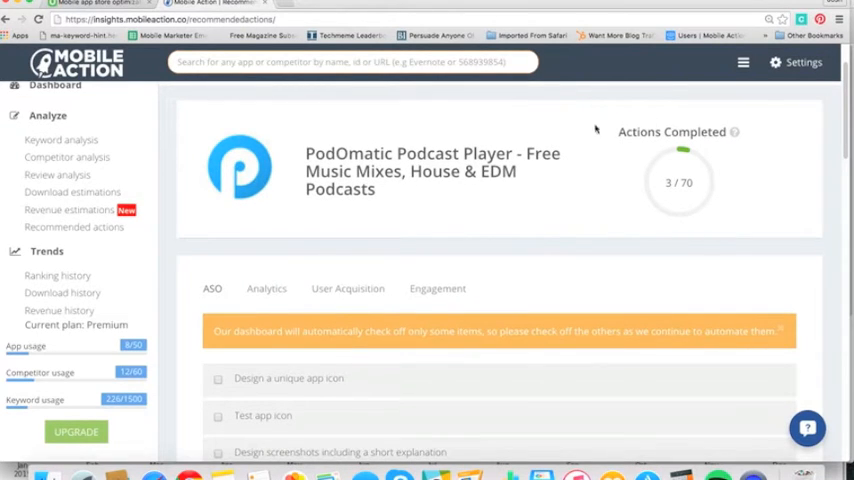
{"action": "mouse_move", "coordinate": [204, 190]}
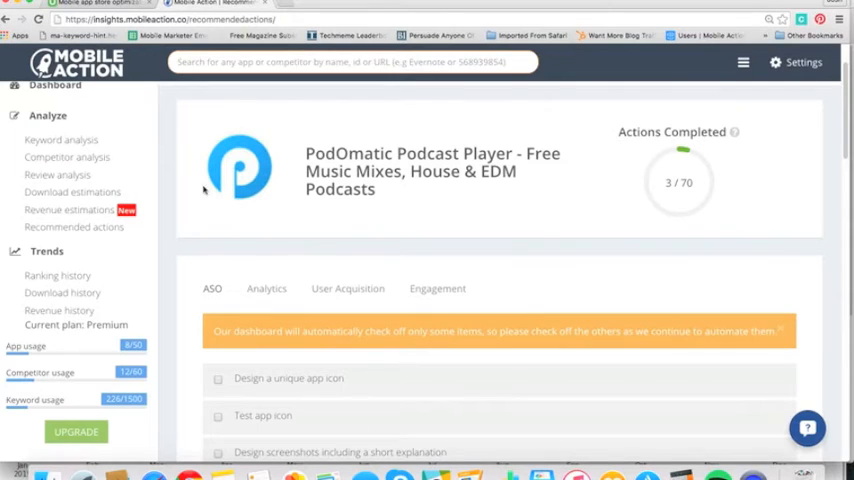
{"action": "mouse_move", "coordinate": [664, 136]}
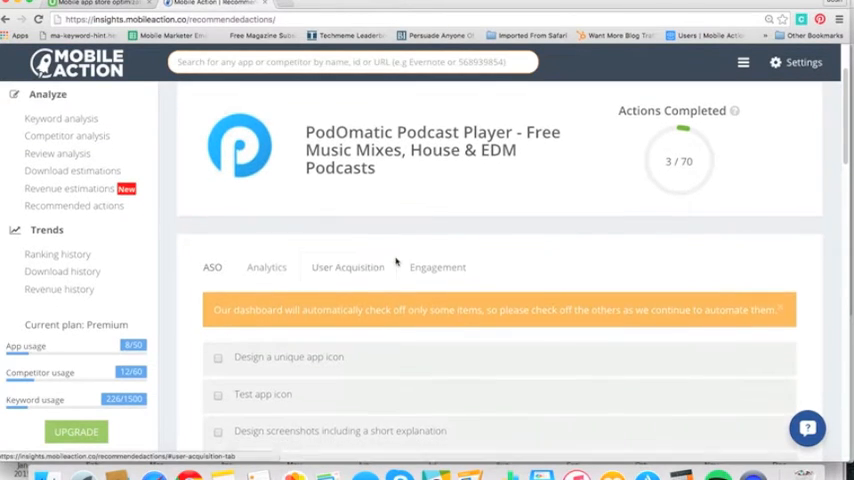
{"action": "scroll", "scroll_direction": "down", "scroll_amount": 3}
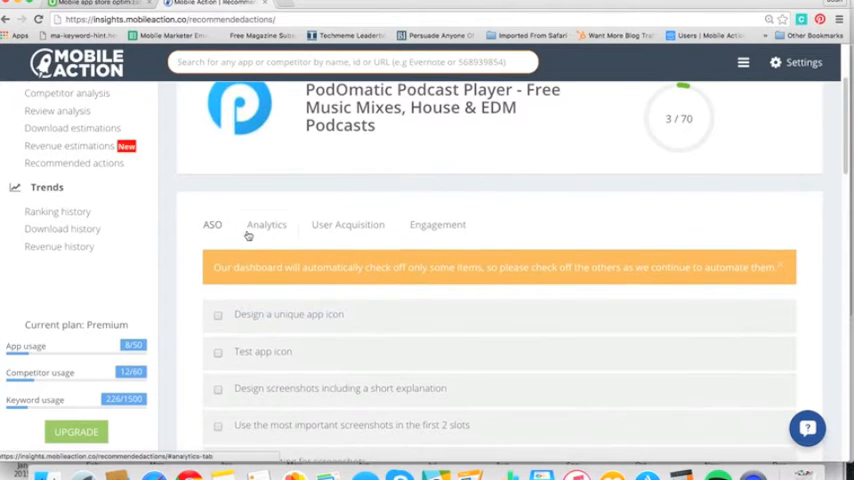
{"action": "left_click", "coordinate": [212, 224]}
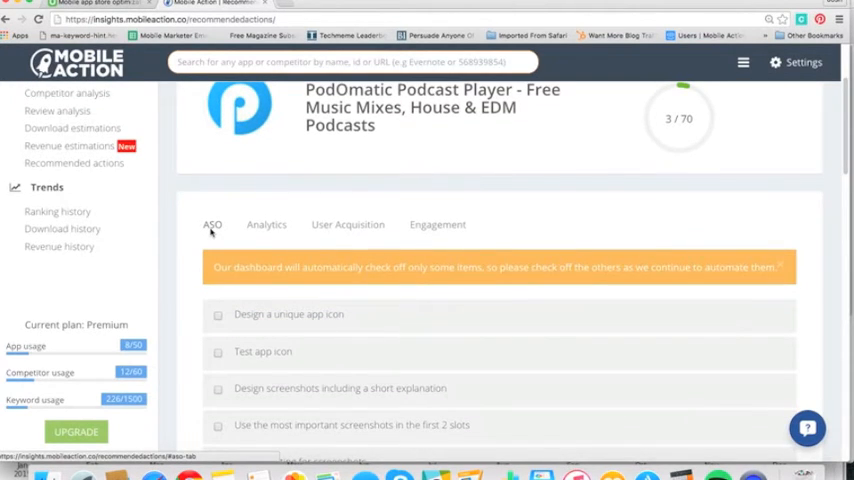
{"action": "left_click", "coordinate": [348, 224]}
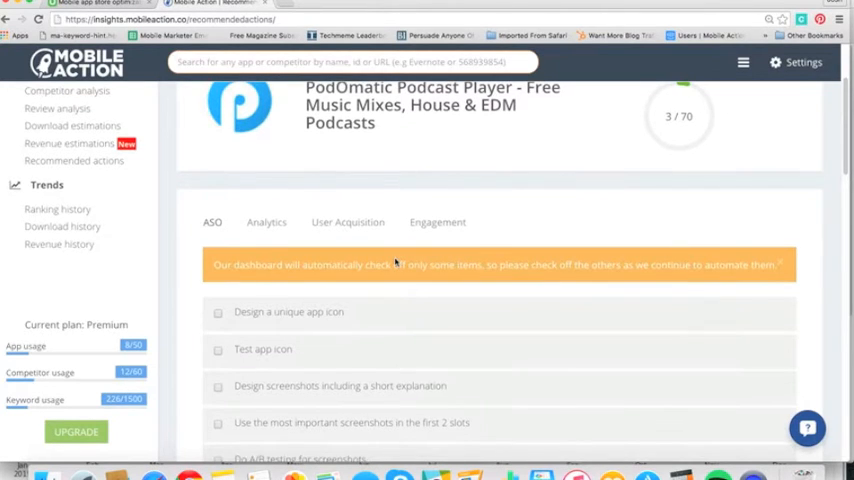
- Scroll through the ASO checklist items down to the screenshot and video preview tasks
{"action": "scroll", "scroll_direction": "down", "scroll_amount": 3}
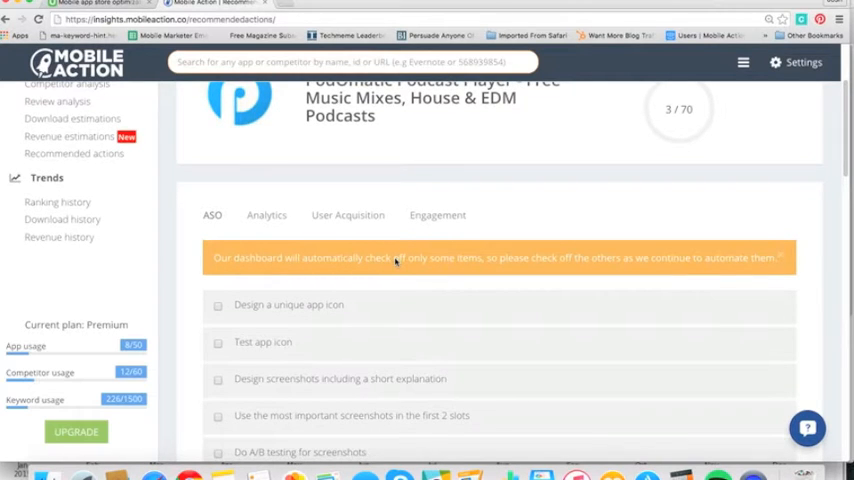
{"action": "scroll", "scroll_direction": "down", "scroll_amount": 3}
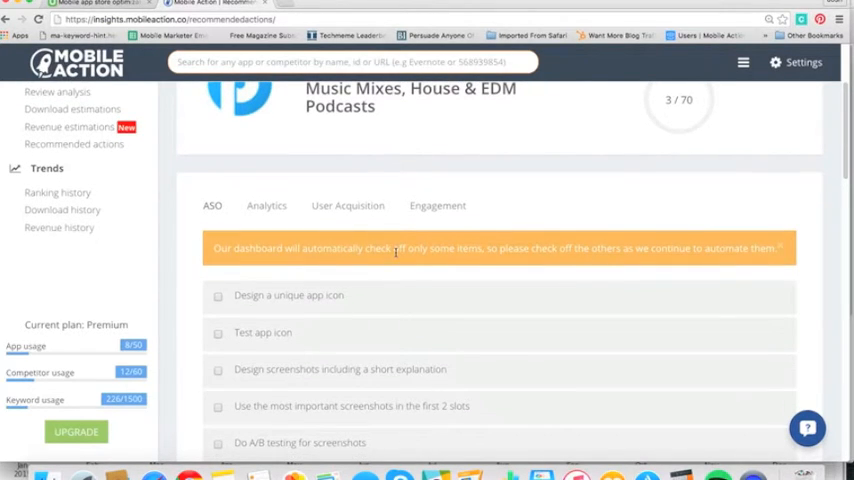
{"action": "scroll", "scroll_direction": "down", "scroll_amount": 3}
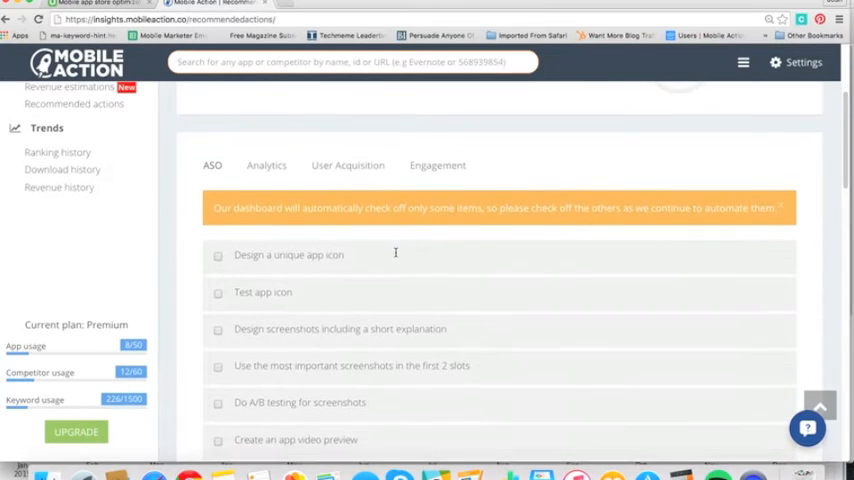
{"action": "scroll", "scroll_direction": "down", "scroll_amount": 3}
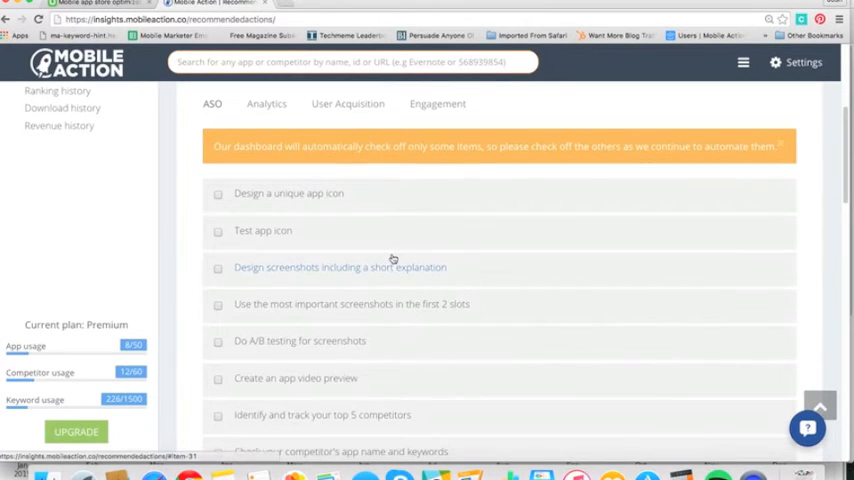
{"action": "scroll", "scroll_direction": "down", "scroll_amount": 3}
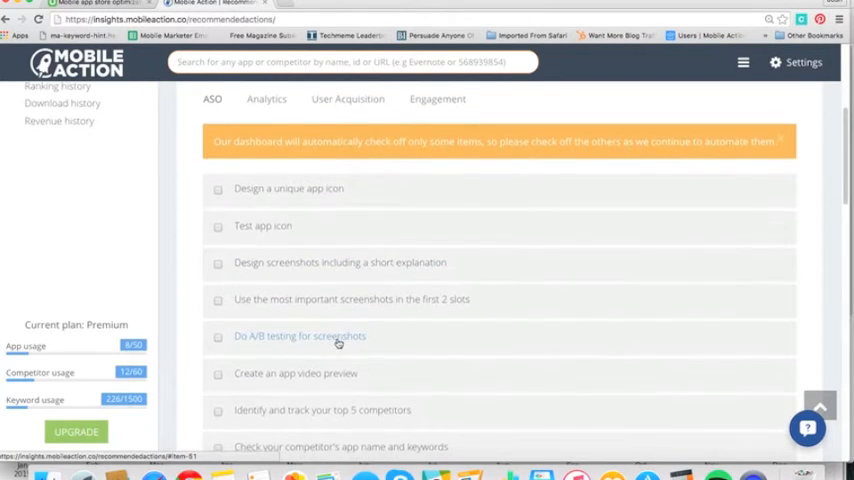
- Expand 'Do A/B testing for screenshots' and read its impact, difficulty and how-to guidance
{"action": "left_click", "coordinate": [300, 334]}
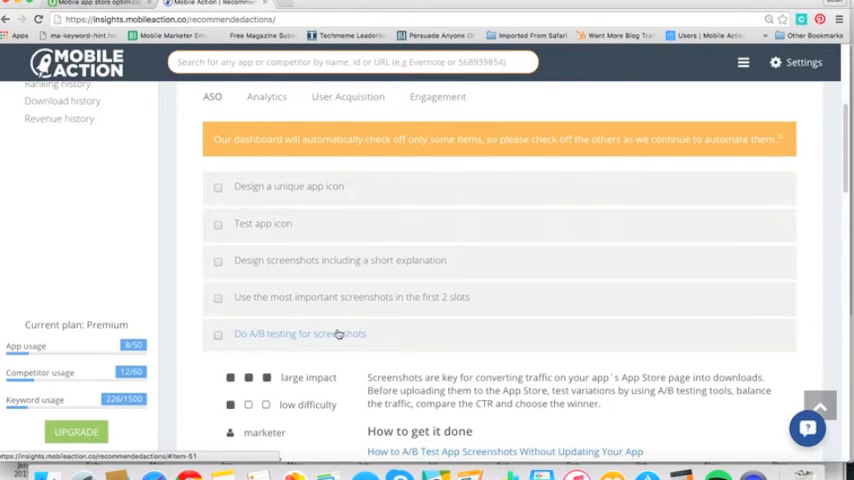
{"action": "scroll", "scroll_direction": "down", "scroll_amount": 3}
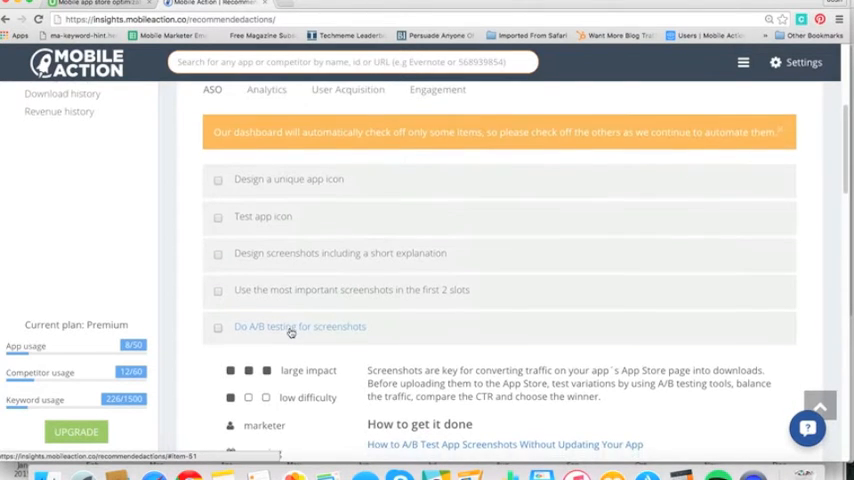
{"action": "scroll", "scroll_direction": "down", "scroll_amount": 3}
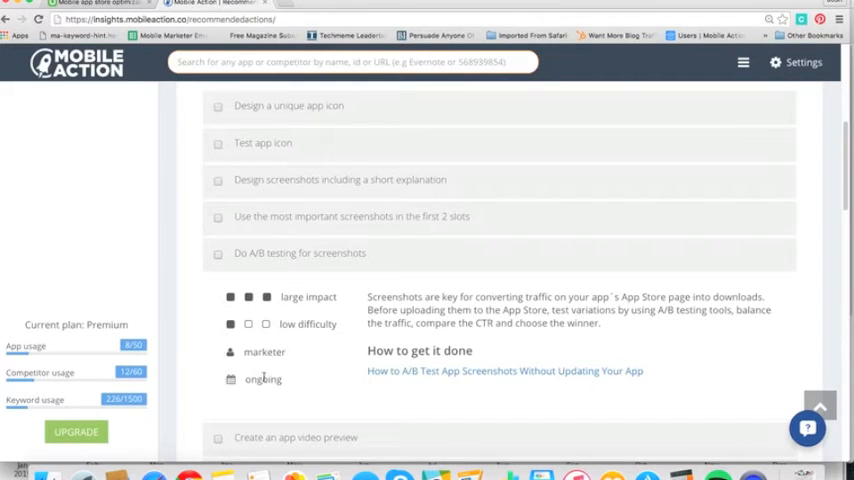
{"action": "double_click", "coordinate": [262, 380]}
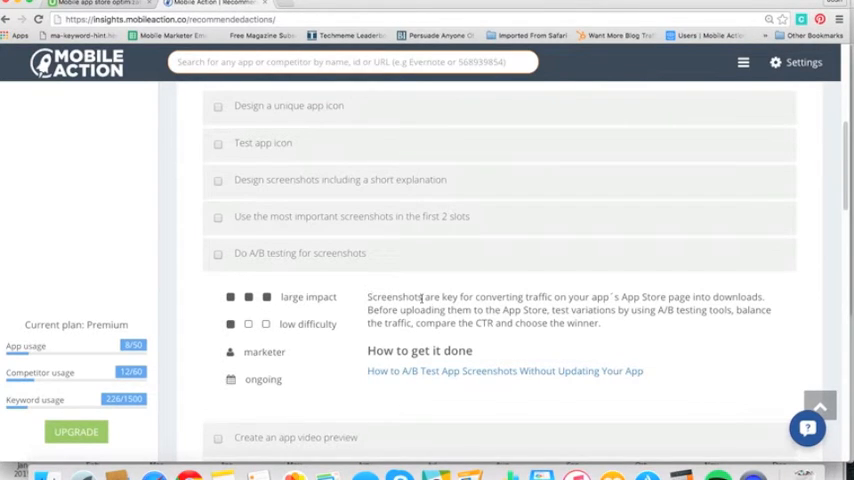
{"action": "mouse_move", "coordinate": [584, 294]}
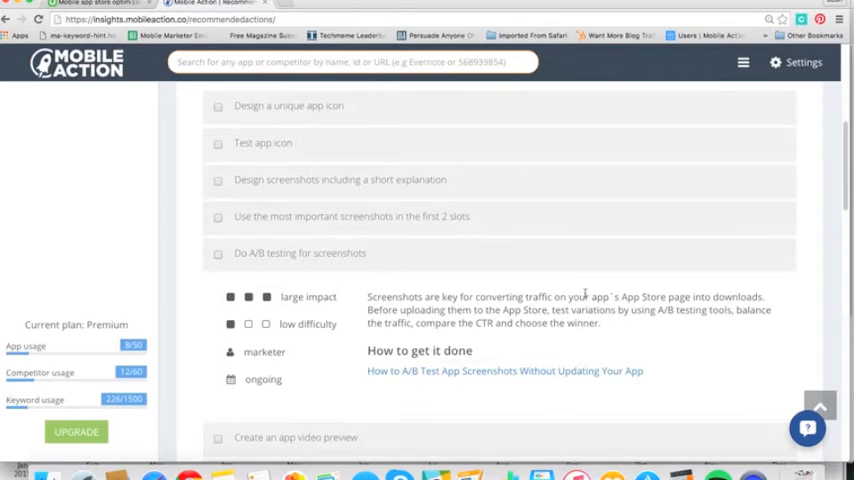
{"action": "mouse_move", "coordinate": [466, 316]}
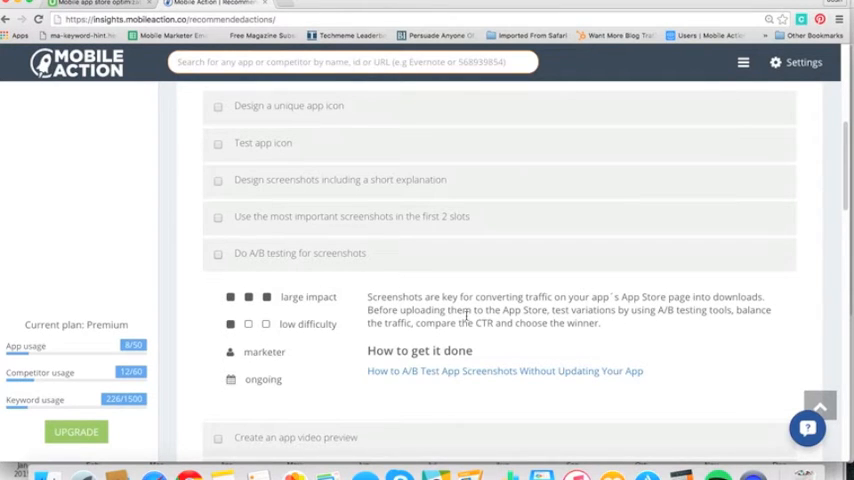
{"action": "mouse_move", "coordinate": [360, 320]}
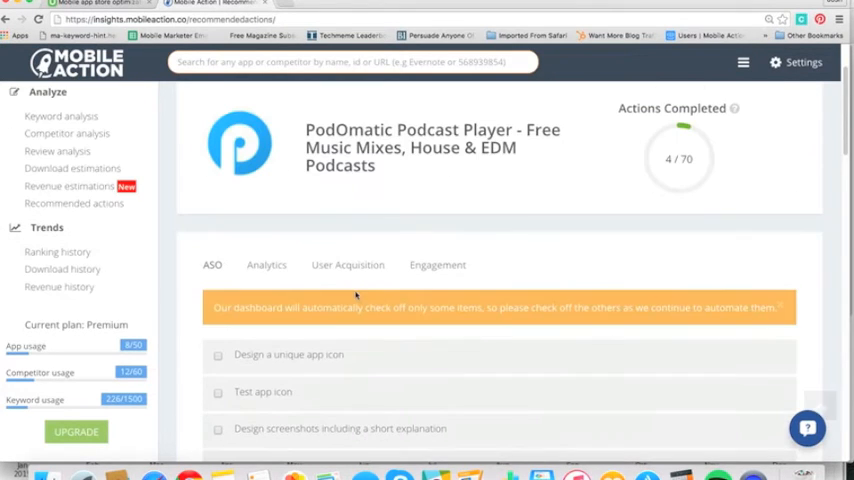
- Switch to the Analytics checklist and expand 'Identify your user profiles'
{"action": "scroll", "scroll_direction": "down", "scroll_amount": 3}
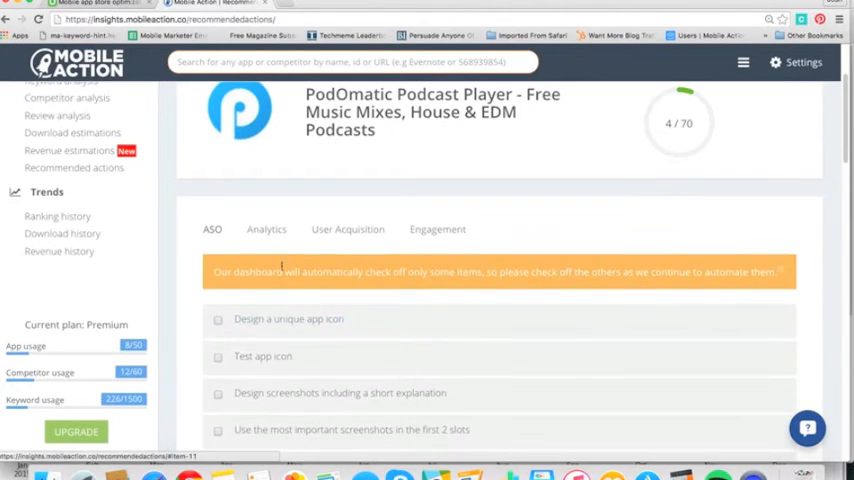
{"action": "left_click", "coordinate": [266, 228]}
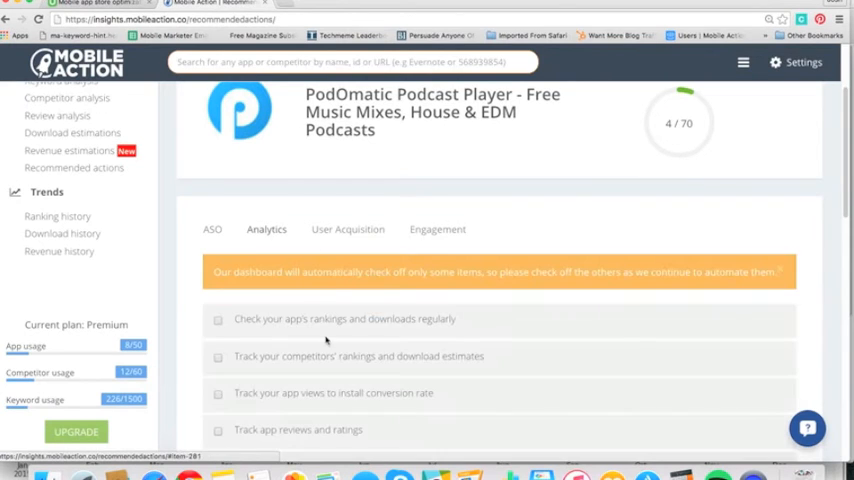
{"action": "scroll", "scroll_direction": "down", "scroll_amount": 3}
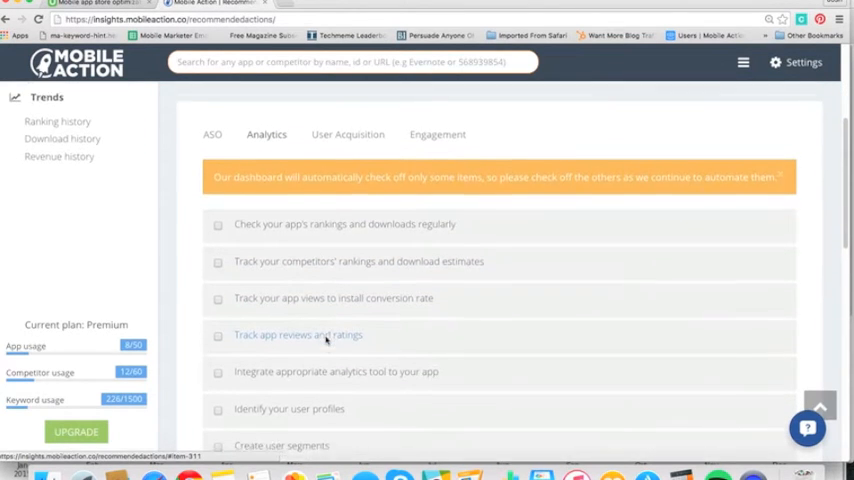
{"action": "scroll", "scroll_direction": "down", "scroll_amount": 3}
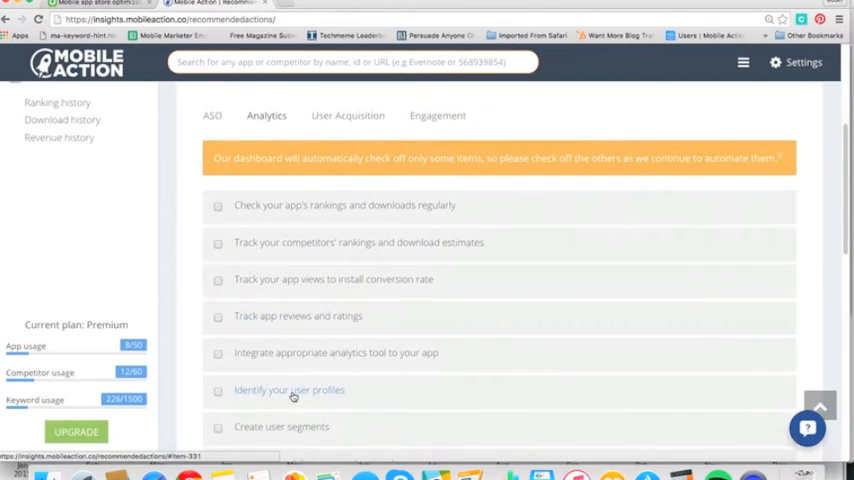
{"action": "left_click", "coordinate": [288, 390]}
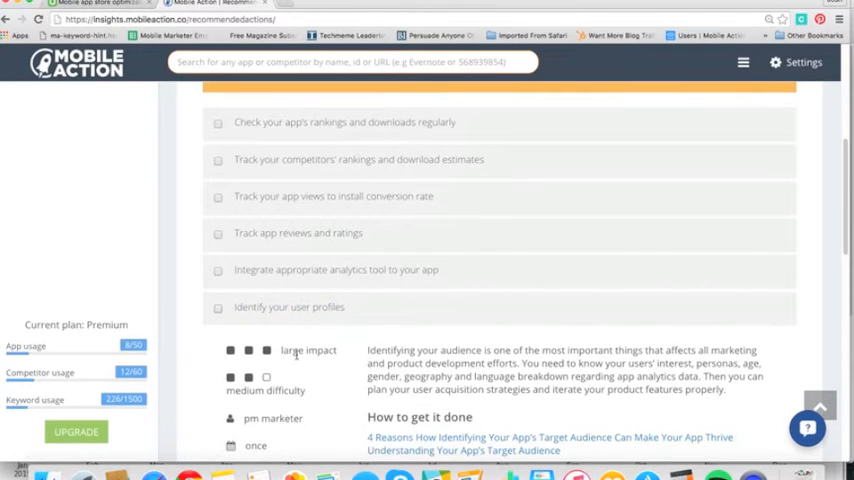
{"action": "scroll", "scroll_direction": "down", "scroll_amount": 3}
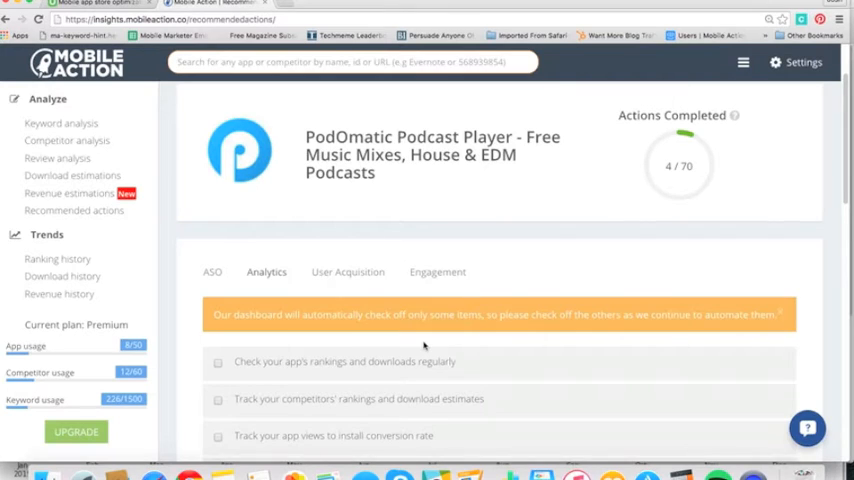
{"action": "mouse_move", "coordinate": [430, 348]}
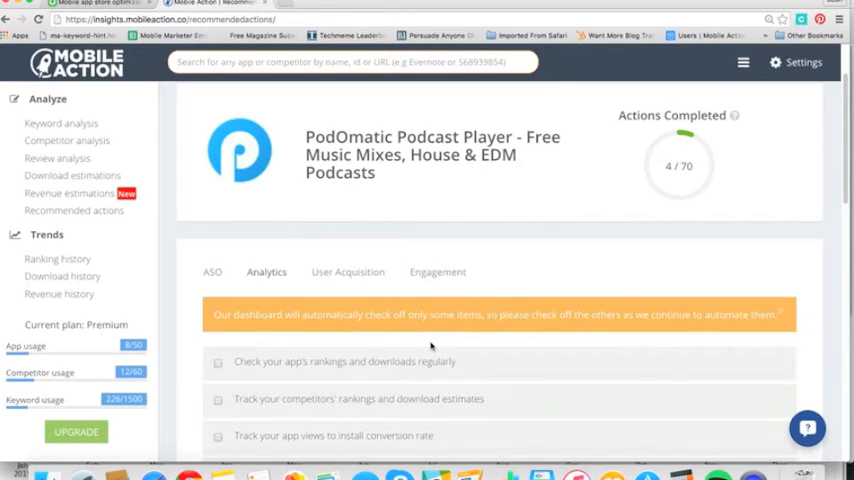
{"action": "mouse_move", "coordinate": [588, 424]}
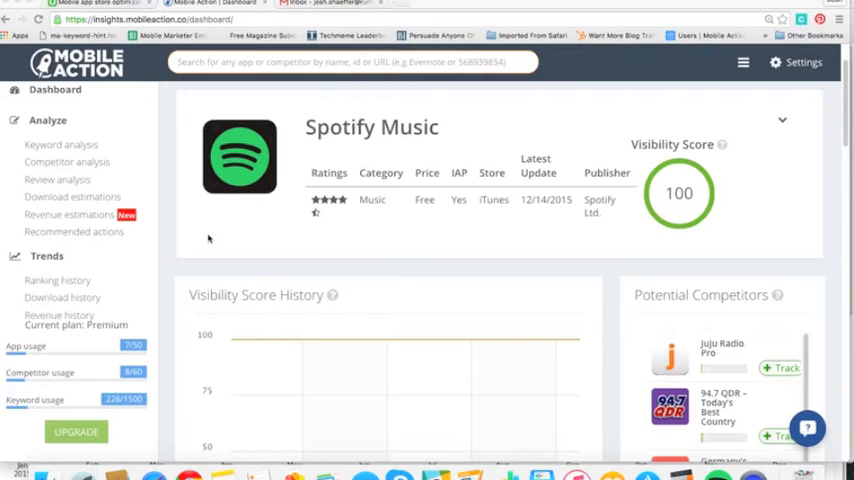
{"action": "mouse_move", "coordinate": [128, 112]}
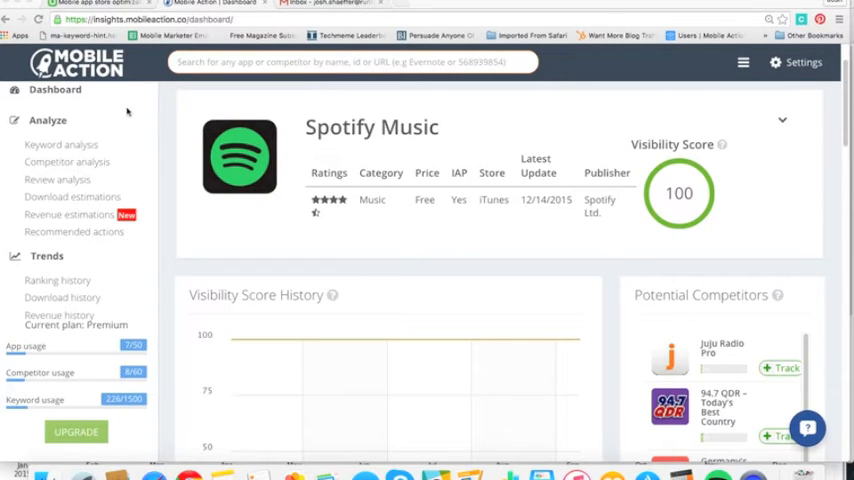
{"action": "mouse_move", "coordinate": [284, 118]}
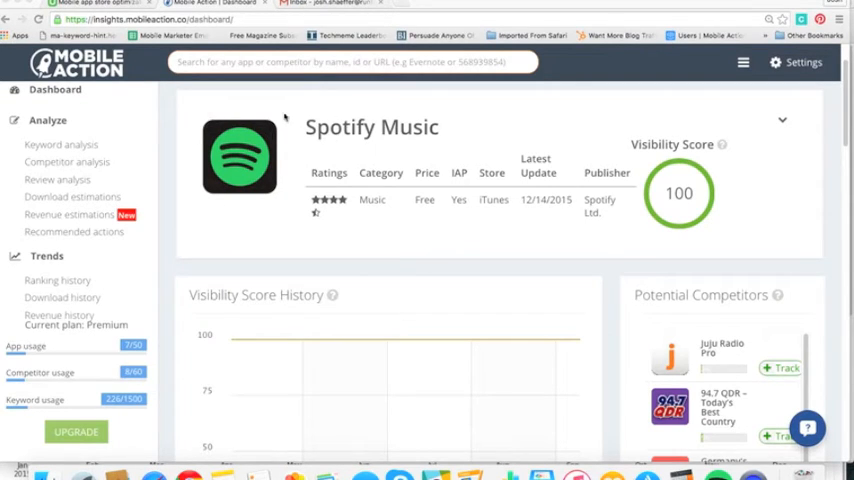
{"action": "mouse_move", "coordinate": [488, 212]}
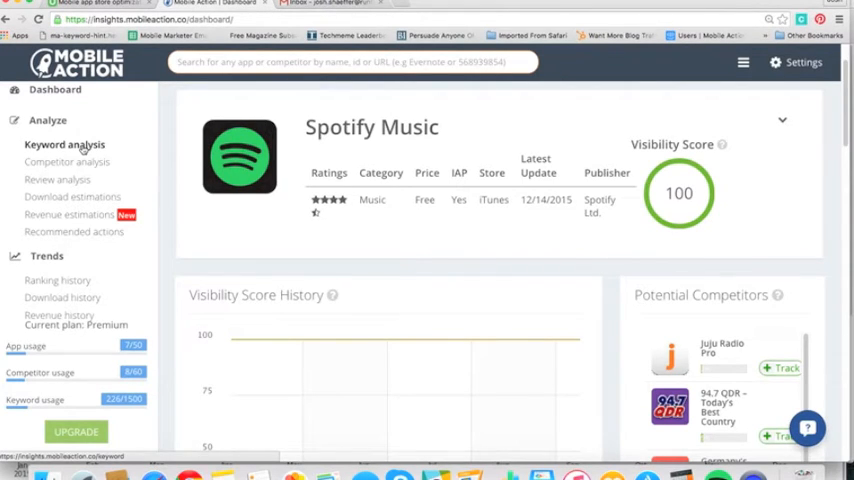
{"action": "left_click", "coordinate": [64, 144]}
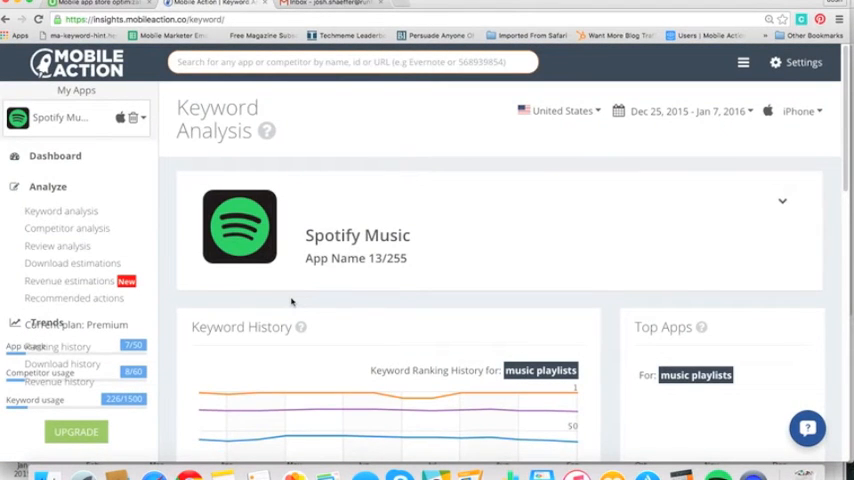
{"action": "scroll", "scroll_direction": "down", "scroll_amount": 3}
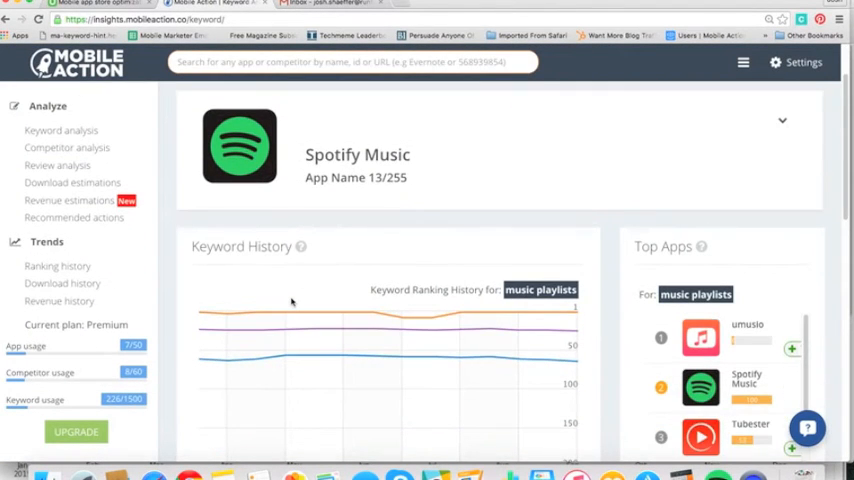
{"action": "scroll", "scroll_direction": "down", "scroll_amount": 3}
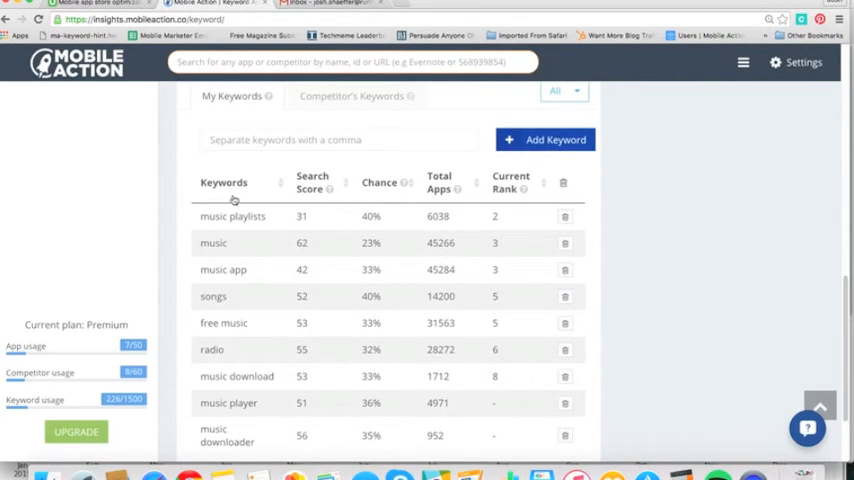
{"action": "mouse_move", "coordinate": [440, 218]}
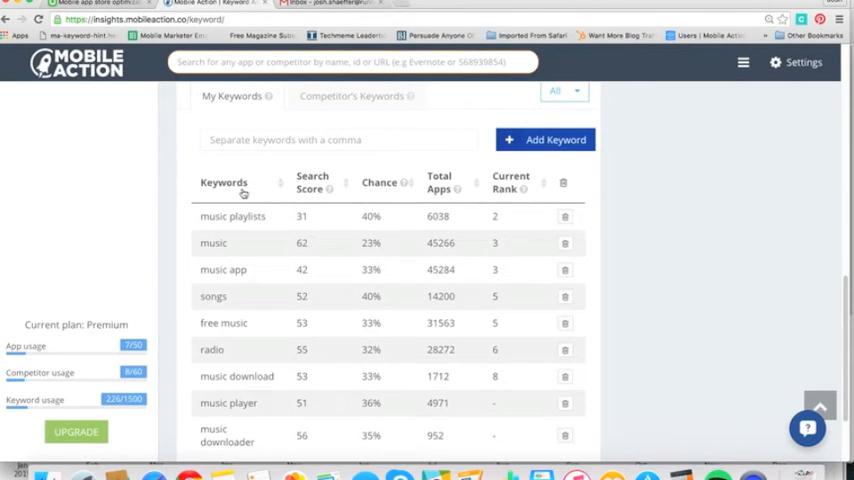
{"action": "mouse_move", "coordinate": [238, 212]}
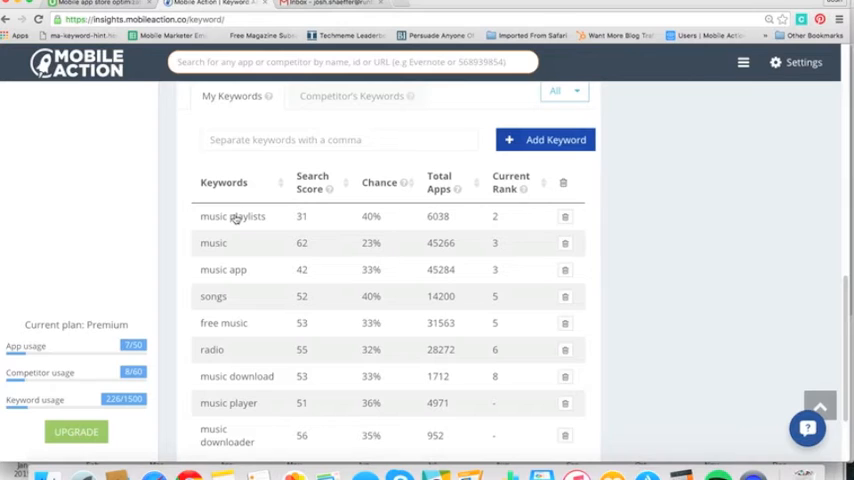
{"action": "mouse_move", "coordinate": [304, 168]}
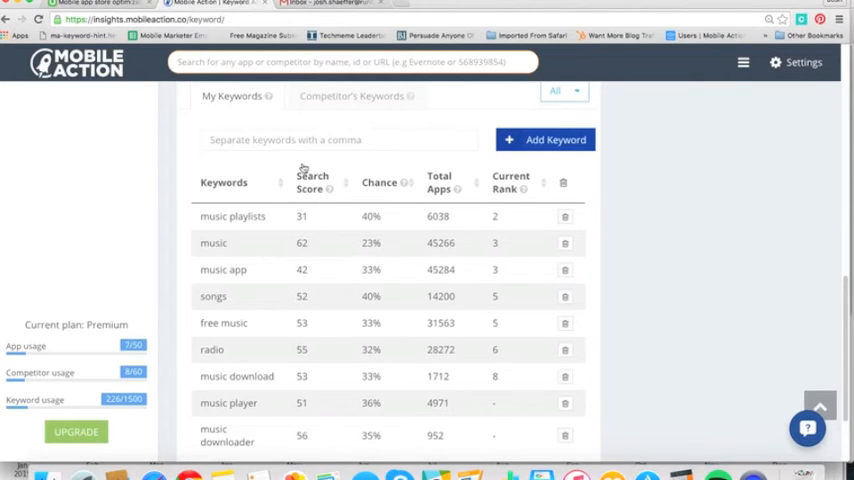
{"action": "mouse_move", "coordinate": [328, 196]}
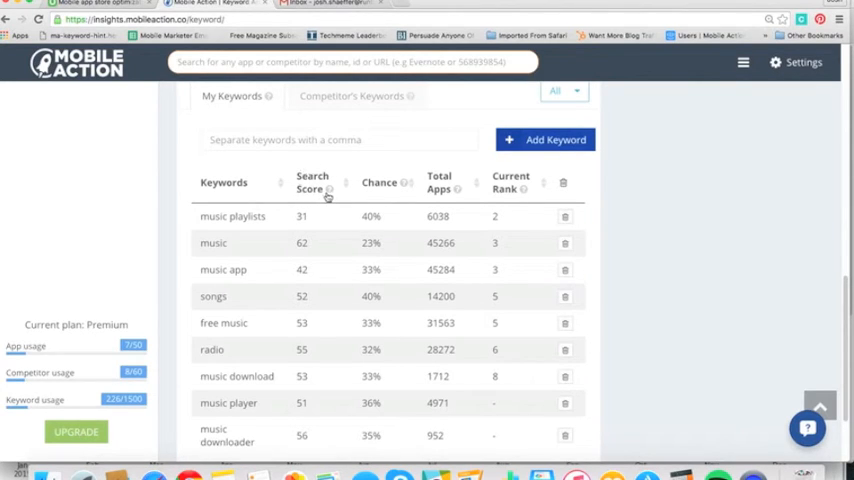
{"action": "mouse_move", "coordinate": [248, 220]}
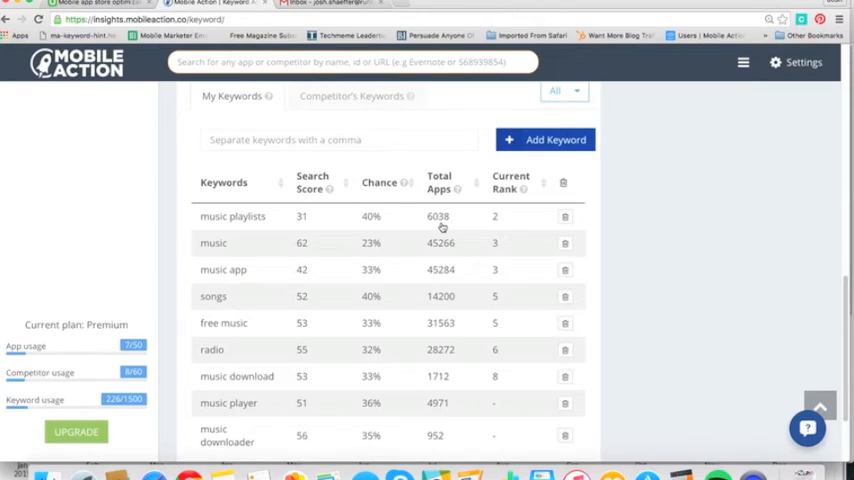
{"action": "mouse_move", "coordinate": [496, 222]}
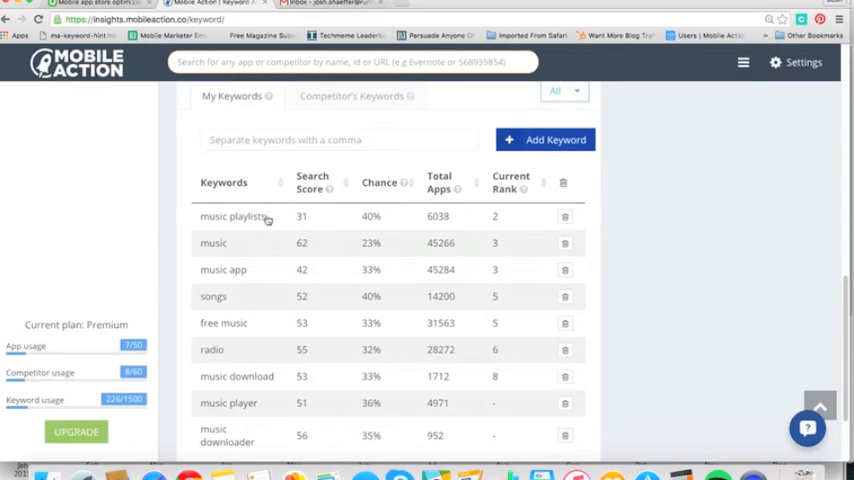
{"action": "mouse_move", "coordinate": [310, 224]}
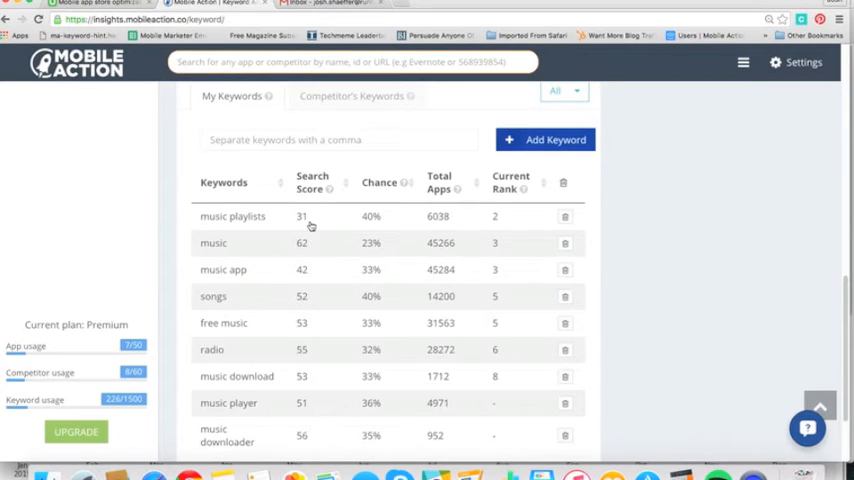
{"action": "mouse_move", "coordinate": [500, 228]}
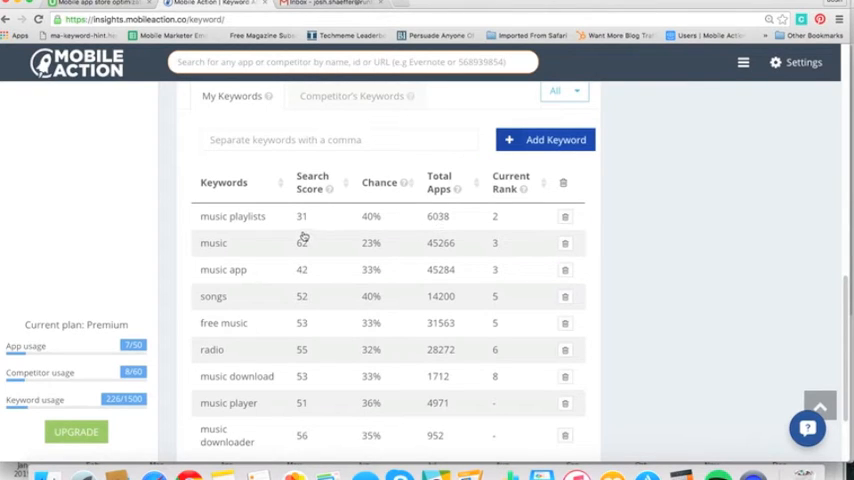
{"action": "mouse_move", "coordinate": [304, 232]}
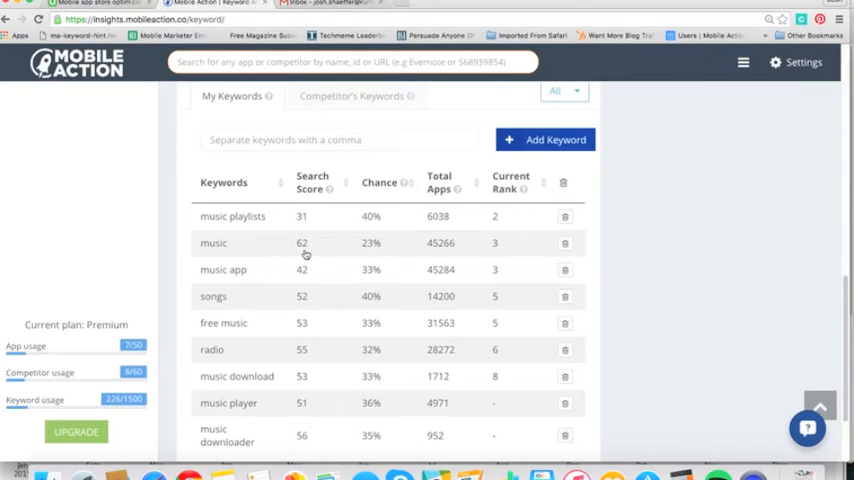
{"action": "mouse_move", "coordinate": [442, 256]}
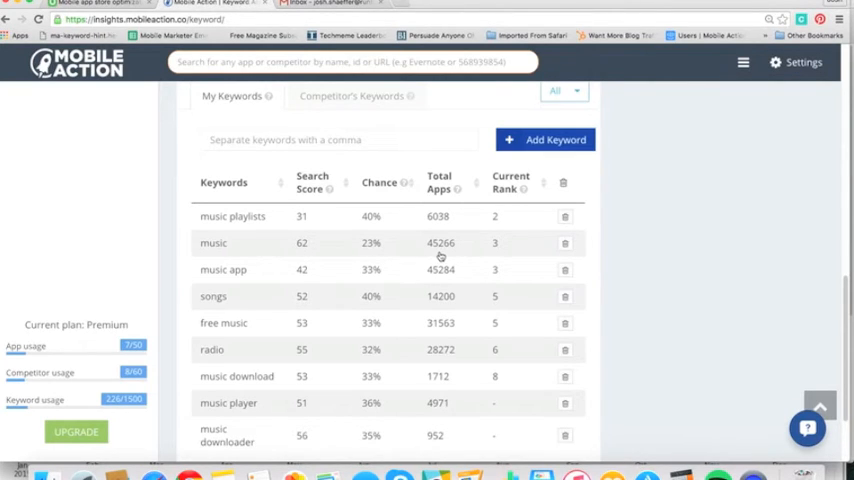
{"action": "mouse_move", "coordinate": [496, 256]}
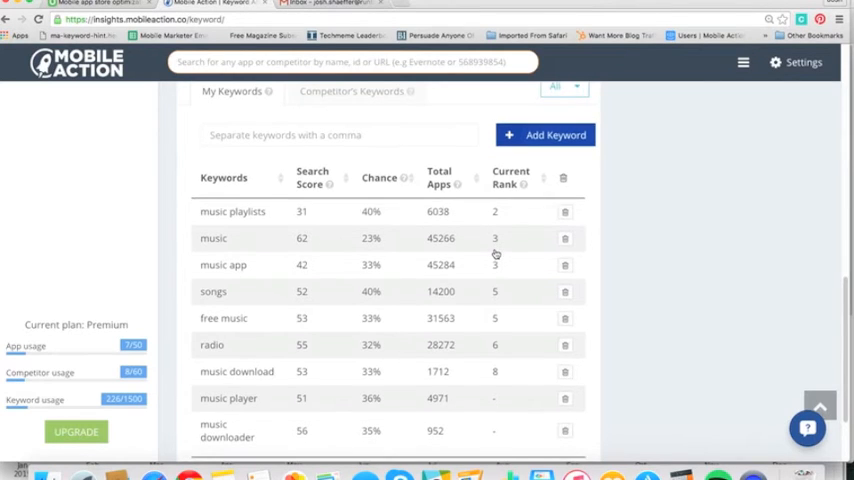
{"action": "scroll", "scroll_direction": "down", "scroll_amount": 3}
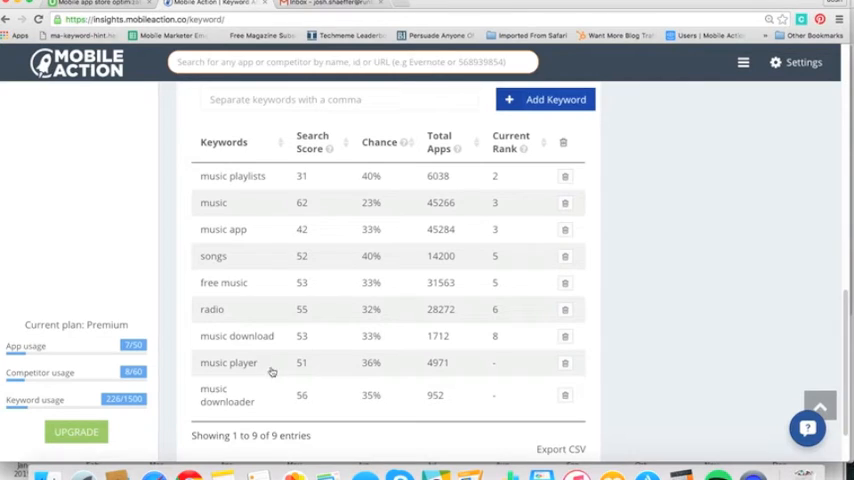
{"action": "mouse_move", "coordinate": [236, 410]}
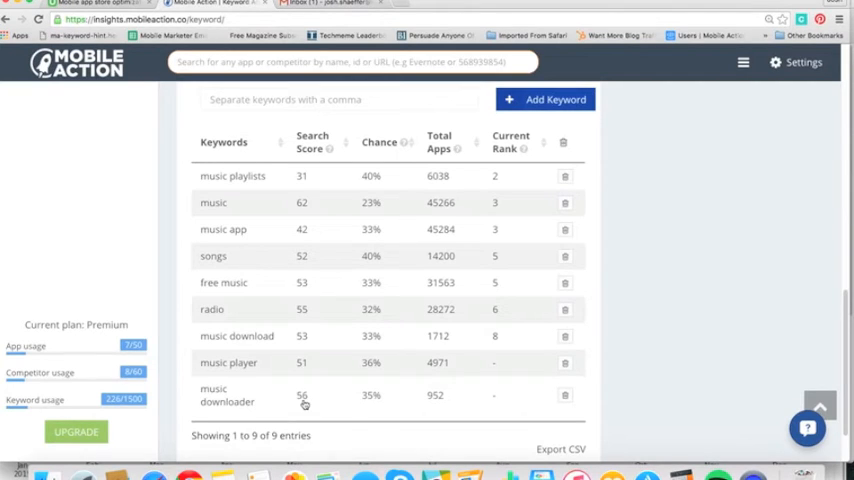
{"action": "mouse_move", "coordinate": [304, 378]}
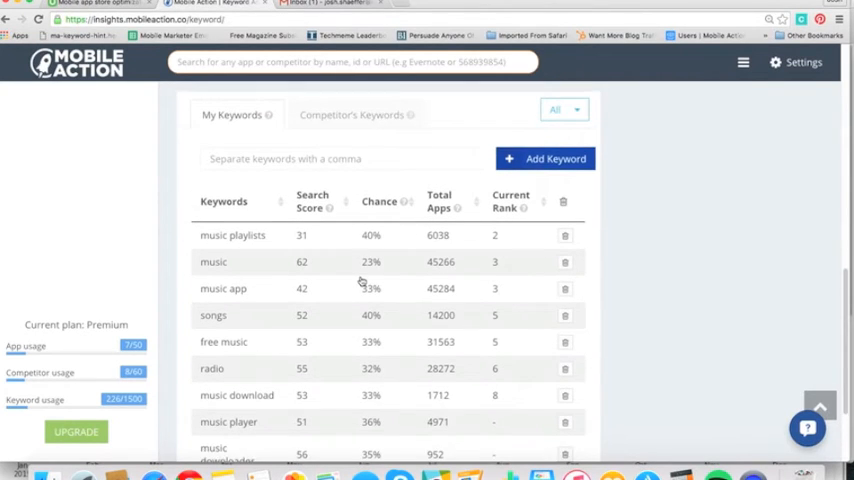
- Show Competitor's Keywords and choose iHeartRadio instead of Pandora
{"action": "left_click", "coordinate": [352, 114]}
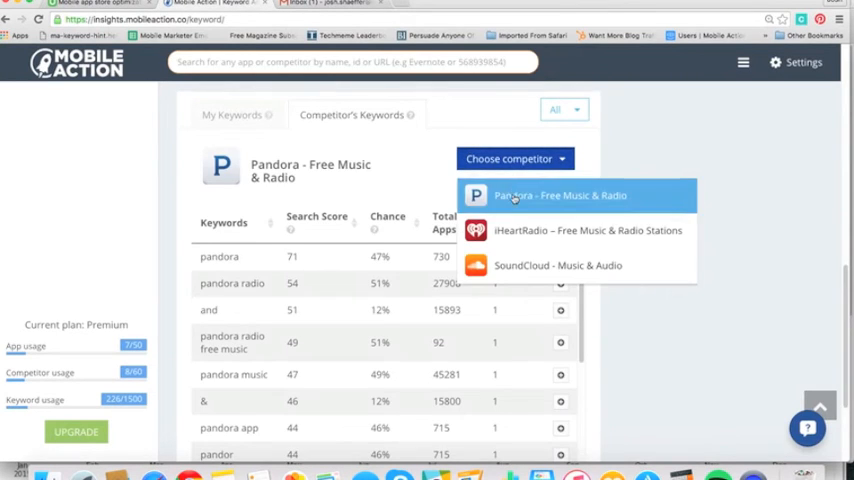
{"action": "left_click", "coordinate": [588, 230]}
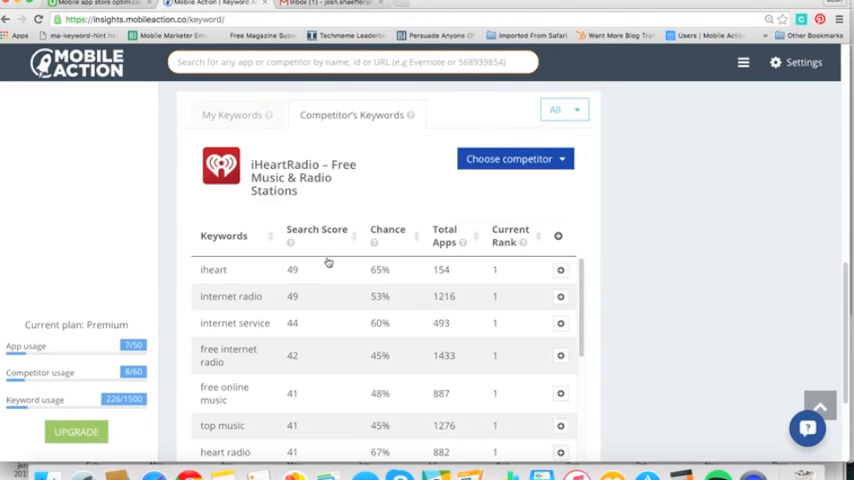
{"action": "scroll", "scroll_direction": "down", "scroll_amount": 3}
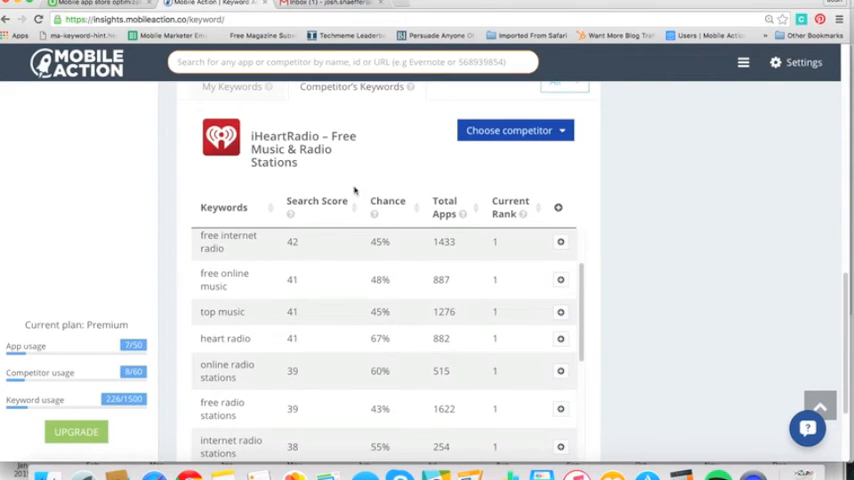
{"action": "mouse_move", "coordinate": [242, 316]}
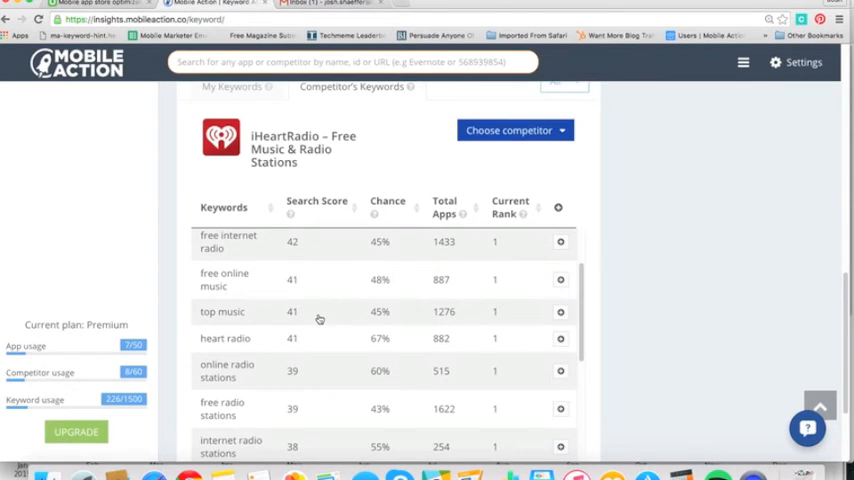
- View the 'top music' Keyword Ranking History chart comparing Spotify Music, Pandora, iHeartRadio and SoundCloud
{"action": "left_click", "coordinate": [222, 312]}
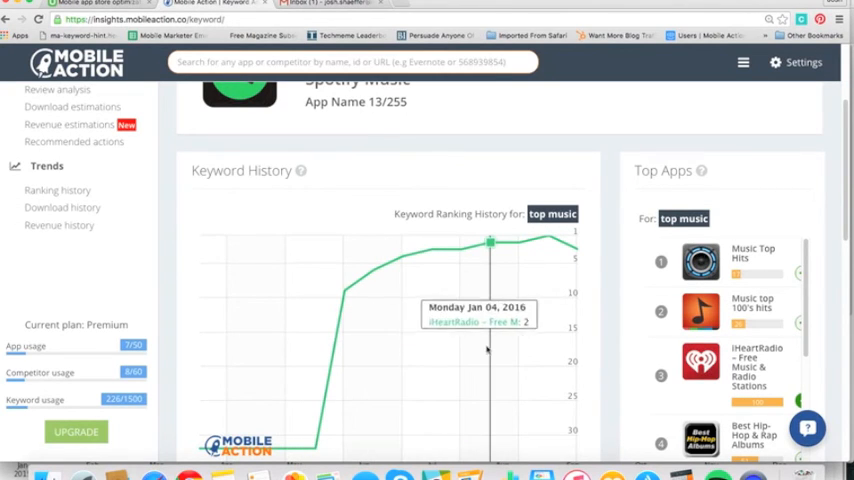
{"action": "mouse_move", "coordinate": [600, 330]}
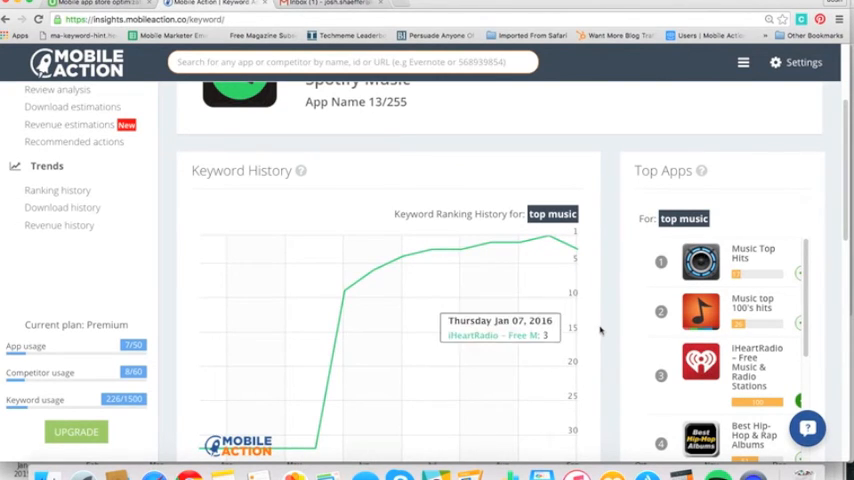
{"action": "scroll", "scroll_direction": "down", "scroll_amount": 3}
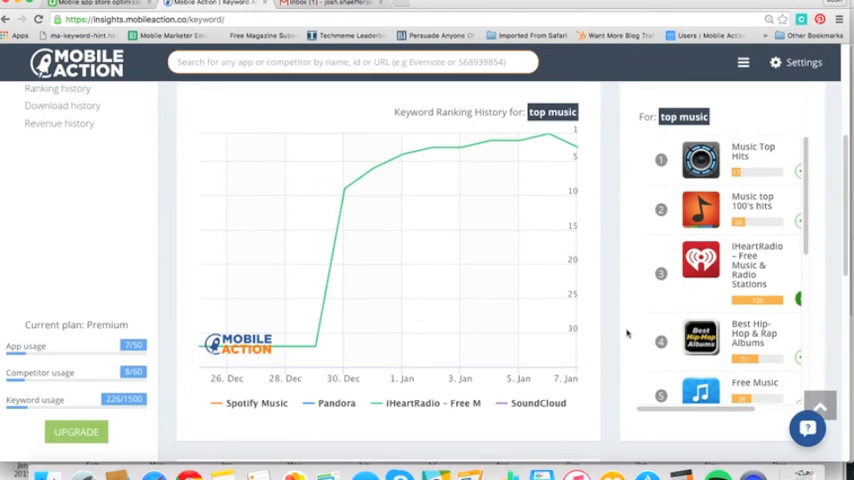
{"action": "scroll", "scroll_direction": "down", "scroll_amount": 3}
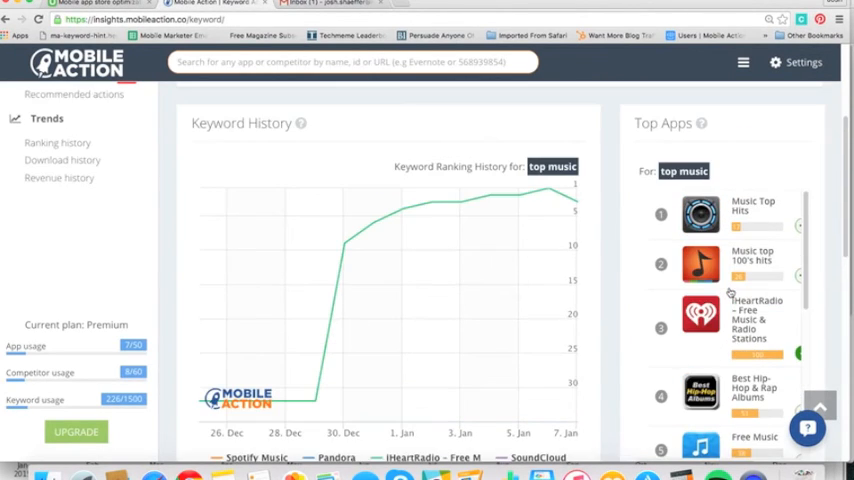
{"action": "mouse_move", "coordinate": [608, 292]}
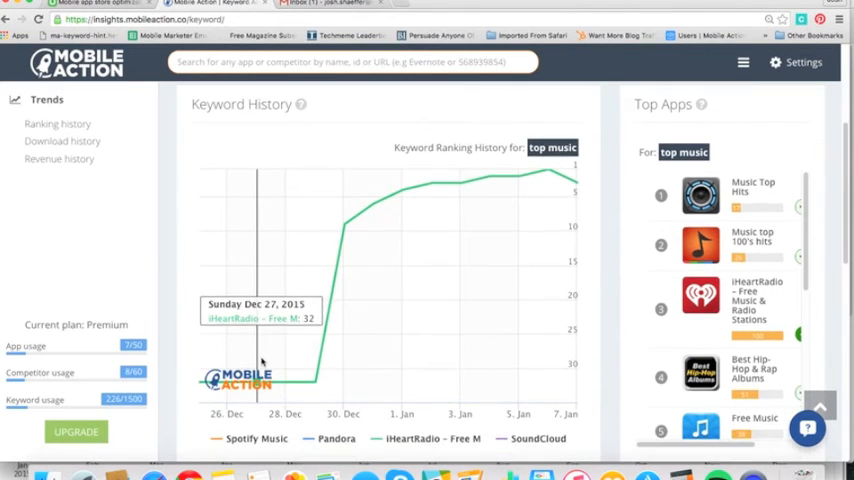
{"action": "scroll", "scroll_direction": "down", "scroll_amount": 3}
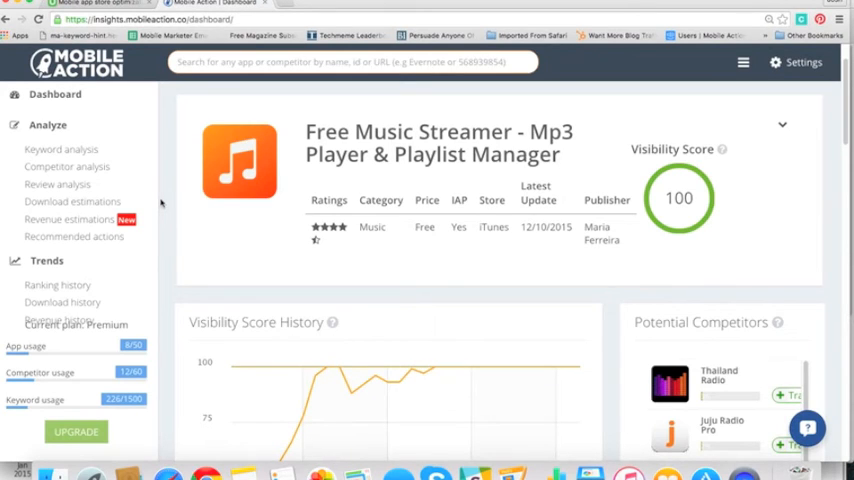
{"action": "mouse_move", "coordinate": [488, 246]}
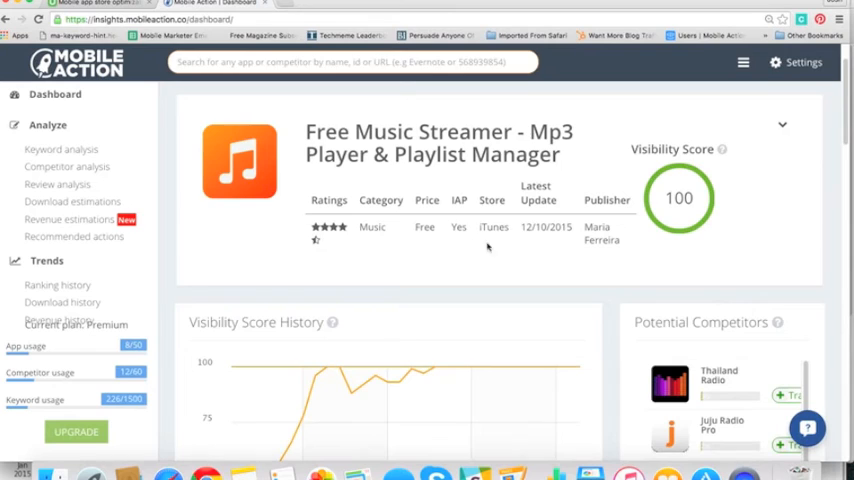
{"action": "mouse_move", "coordinate": [260, 254]}
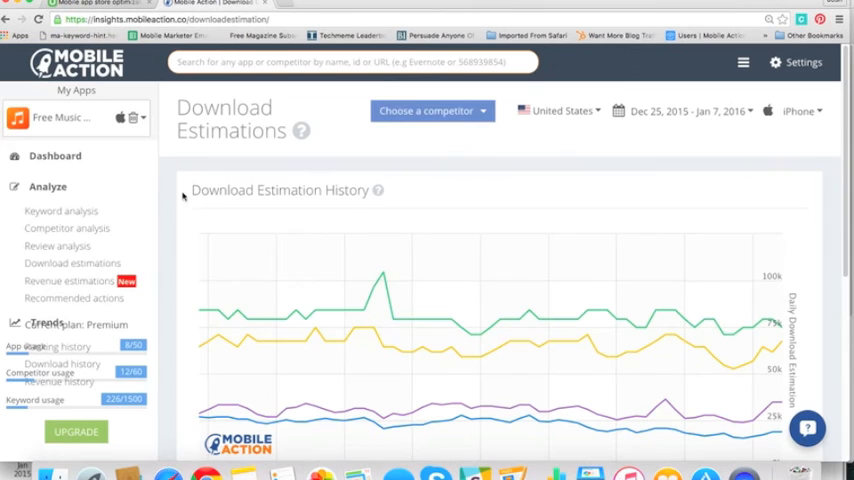
- Scroll through the Download Estimation History chart comparing iHeartRadio, Pandora, SoundCloud and Spotify Music
{"action": "scroll", "scroll_direction": "down", "scroll_amount": 3}
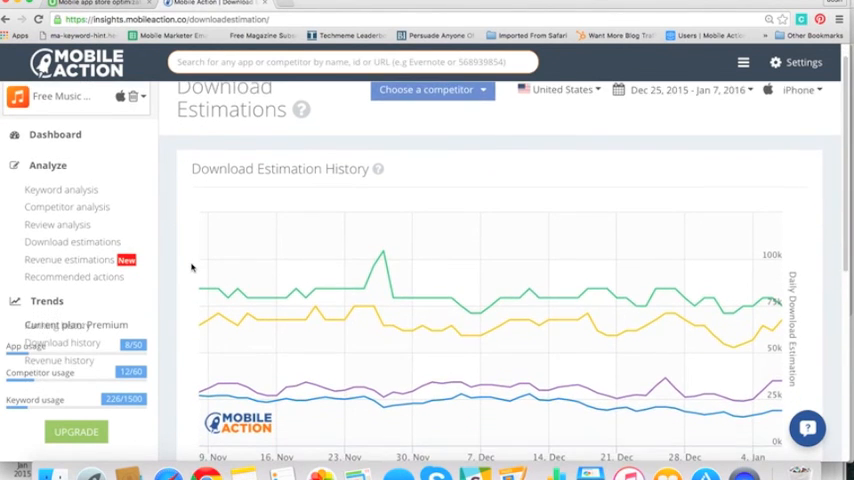
{"action": "scroll", "scroll_direction": "down", "scroll_amount": 3}
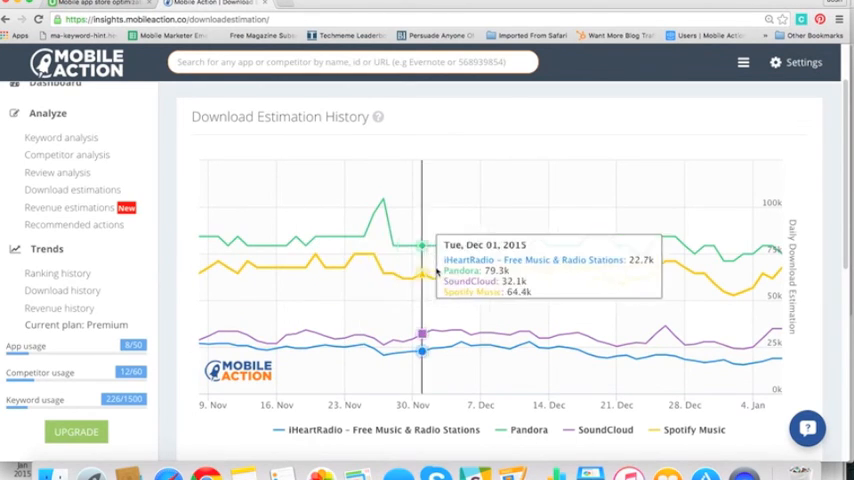
{"action": "mouse_move", "coordinate": [520, 270]}
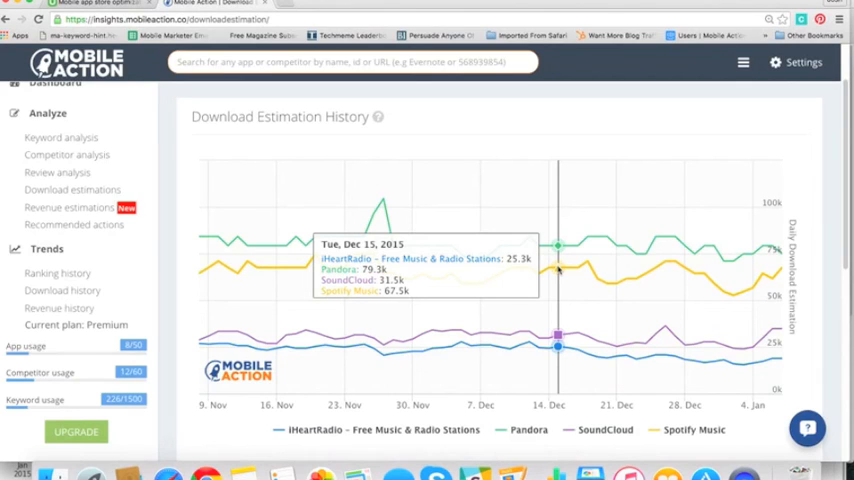
{"action": "mouse_move", "coordinate": [558, 268]}
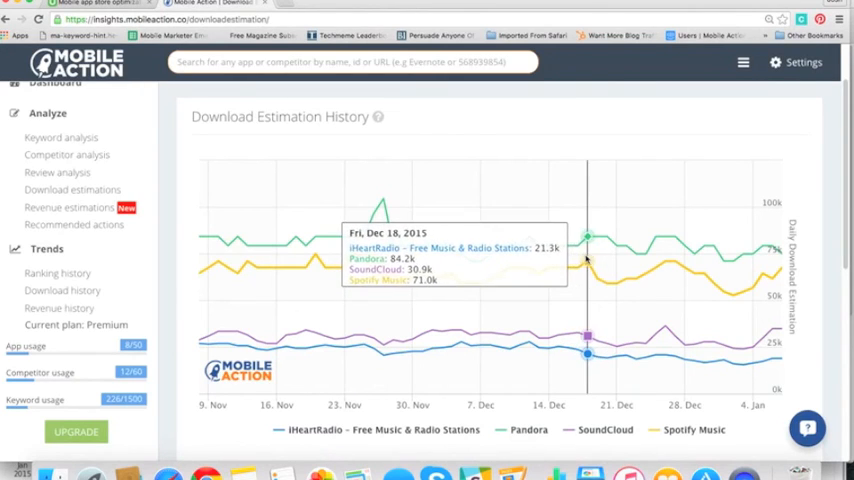
{"action": "mouse_move", "coordinate": [648, 250]}
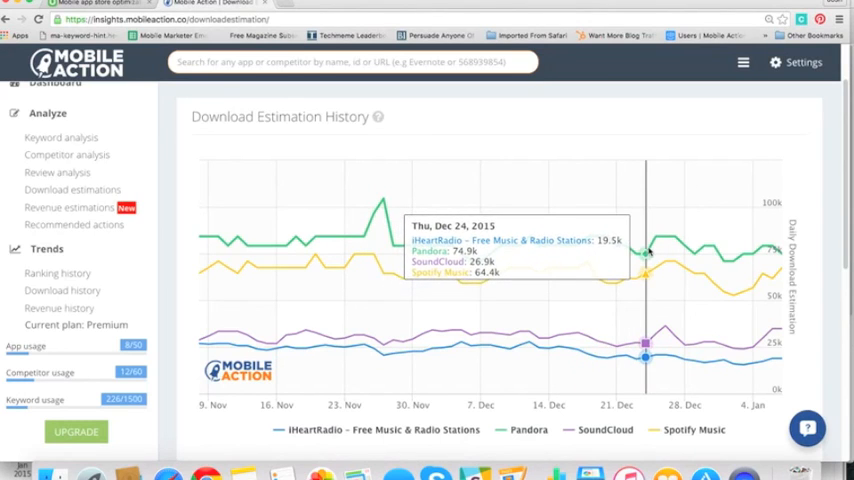
{"action": "mouse_move", "coordinate": [656, 240]}
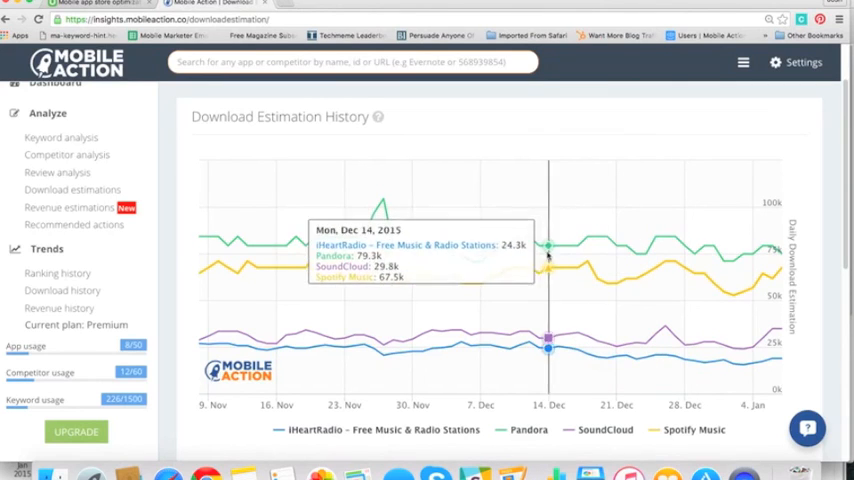
{"action": "mouse_move", "coordinate": [508, 246]}
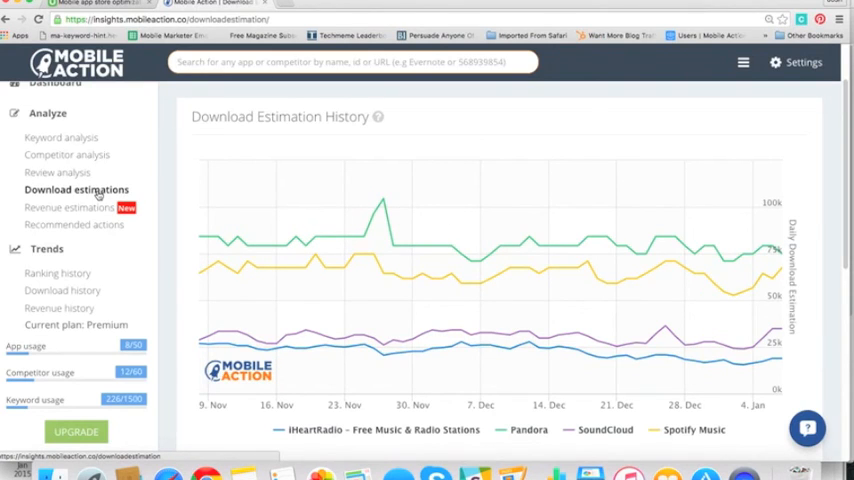
{"action": "mouse_move", "coordinate": [176, 208]}
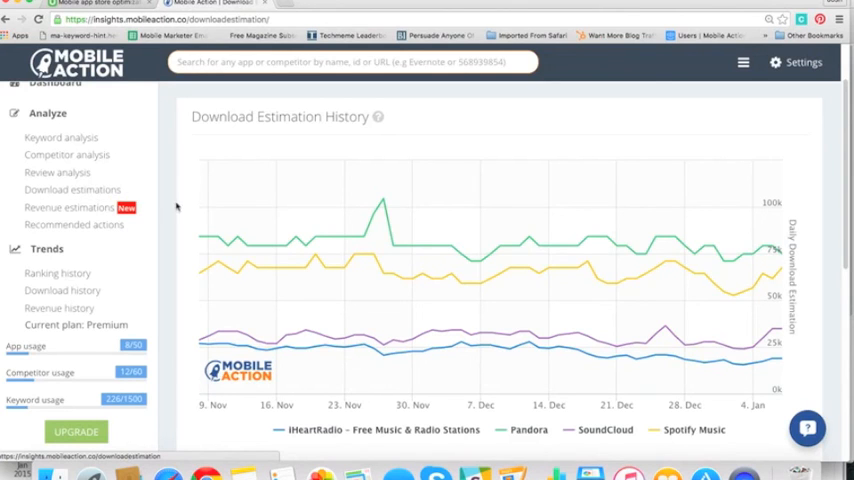
{"action": "mouse_move", "coordinate": [520, 250]}
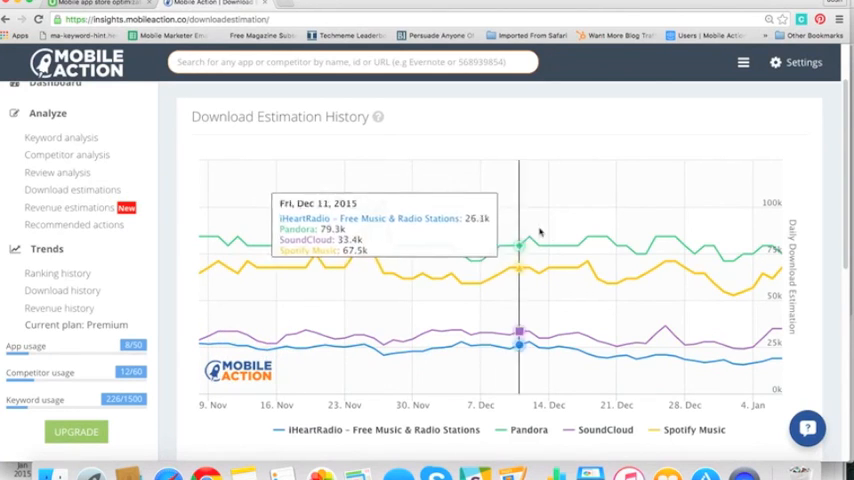